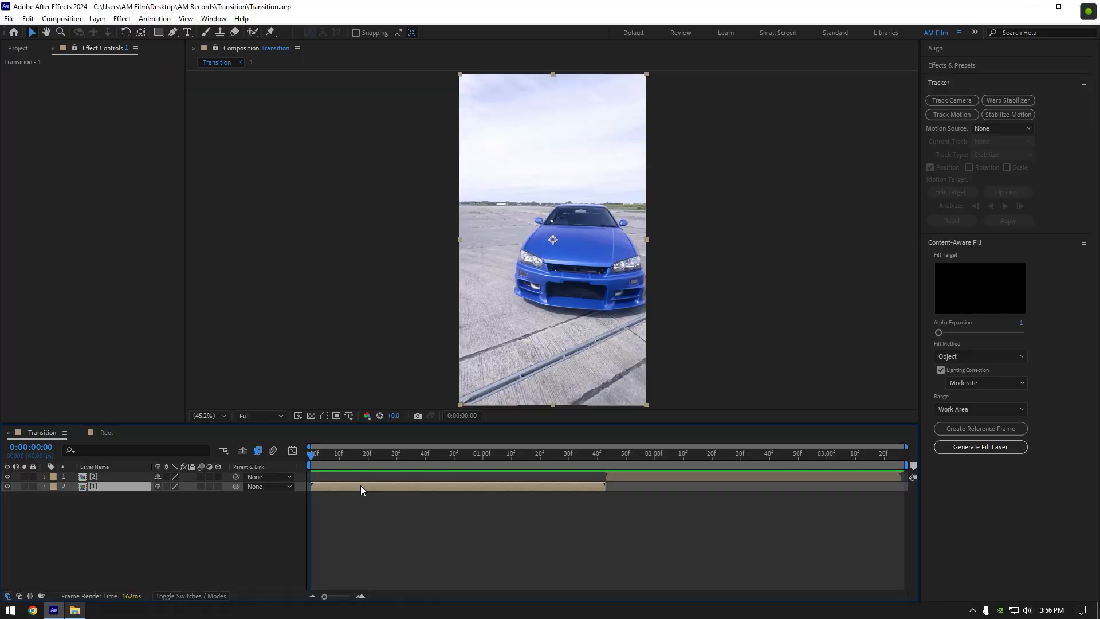
Step: Freeze the car clip at frame 30 and rename the layer 'Car only'
left_click(397, 454)
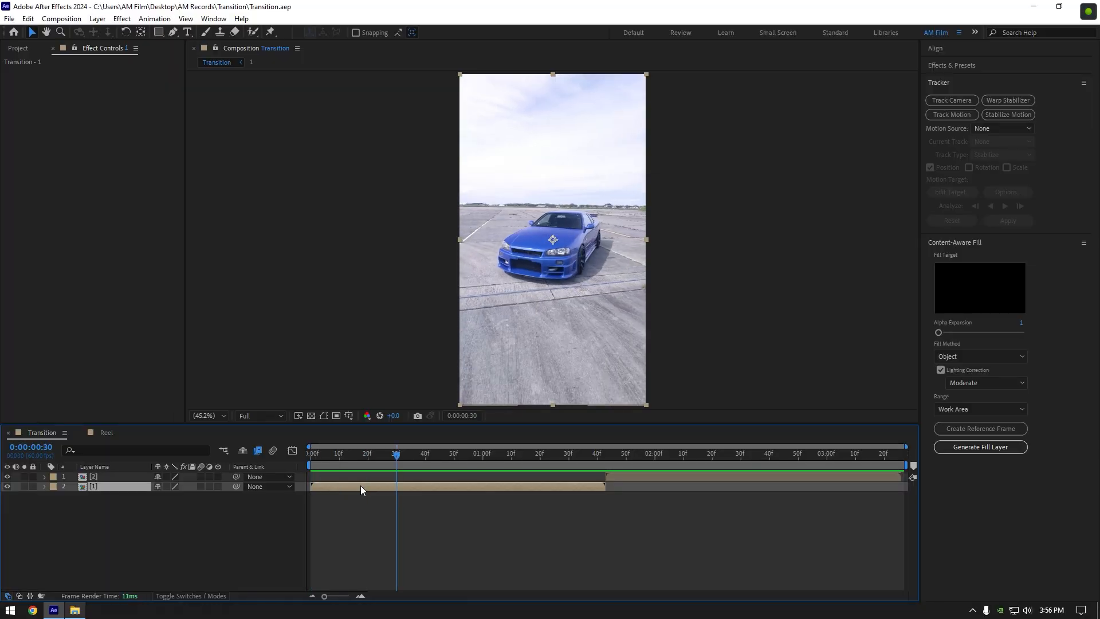
right_click(361, 489)
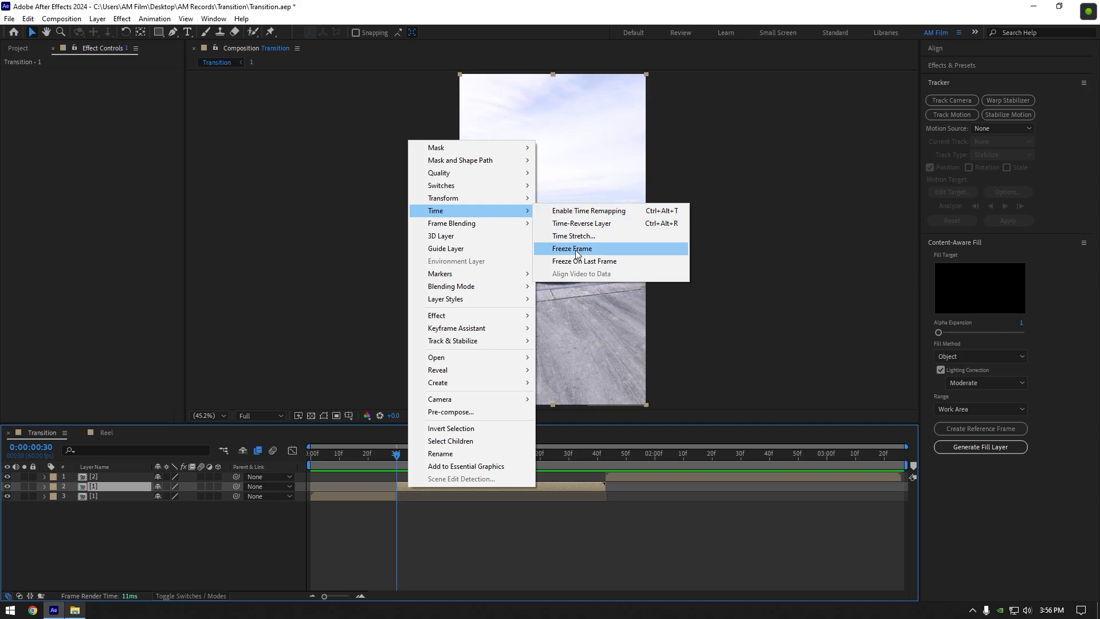
left_click(572, 248)
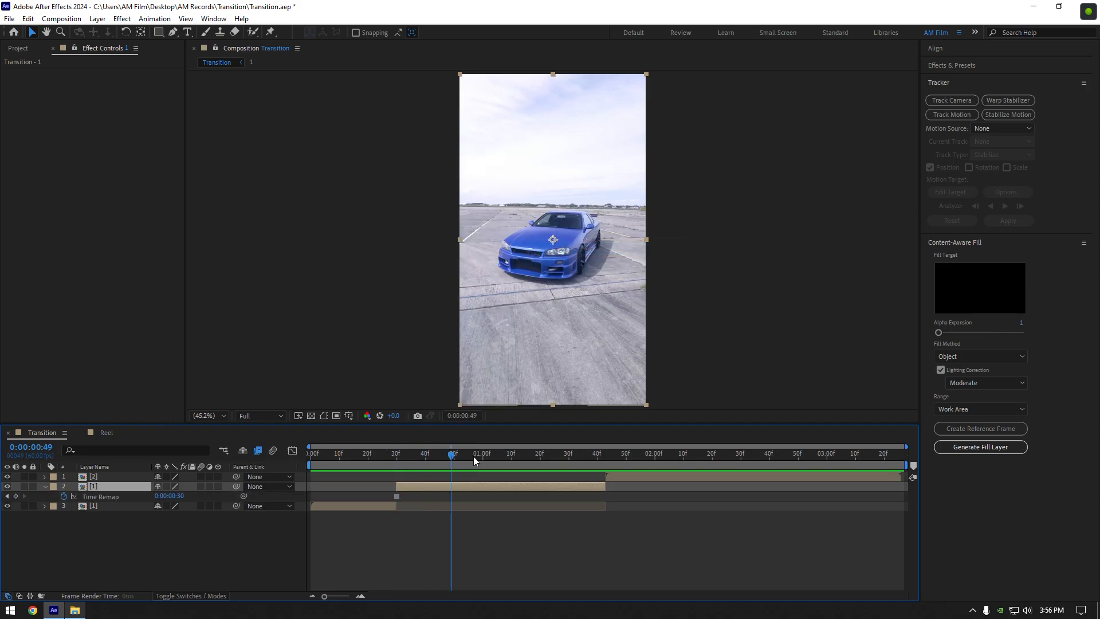
double_click(93, 486)
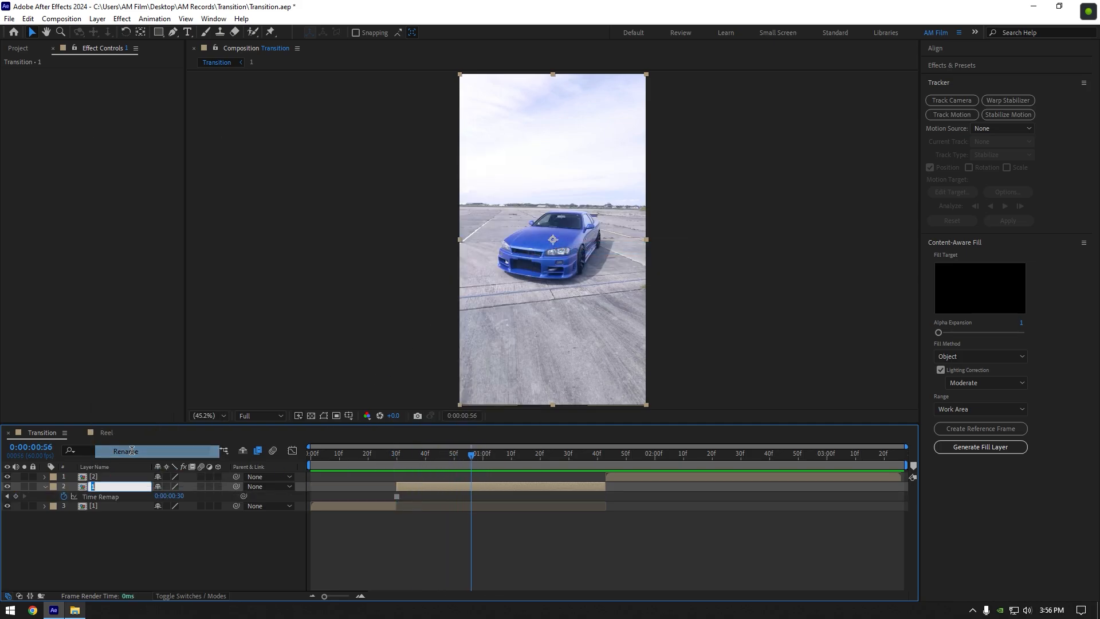
type("Car only")
key("Return")
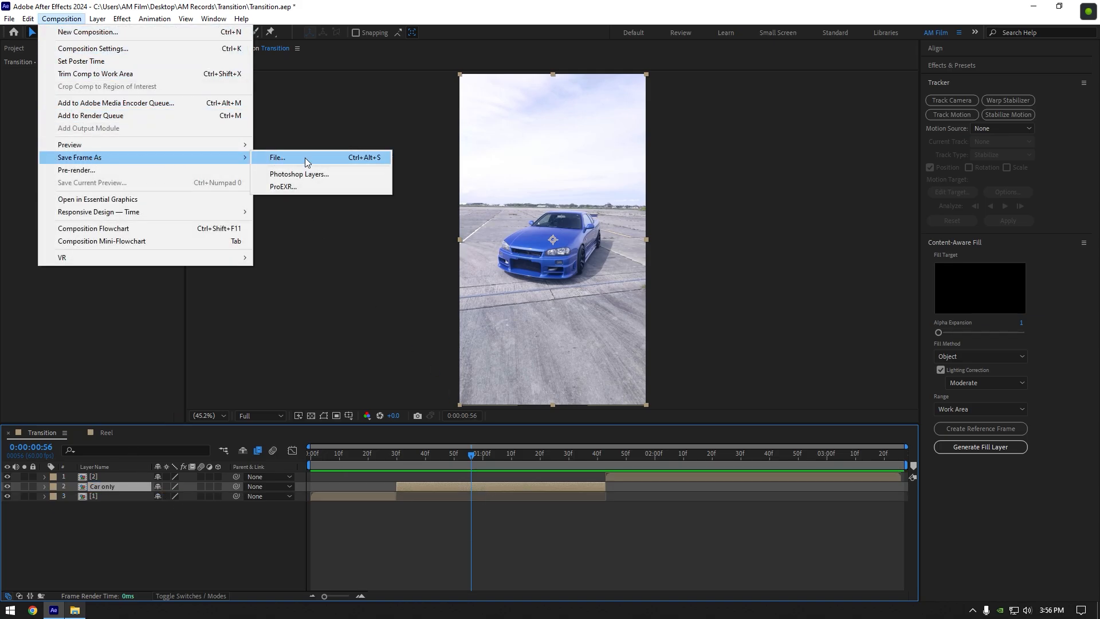
Step: Save the frozen frame as a file and bring up the Clean BG PSD in Photoshop
left_click(276, 157)
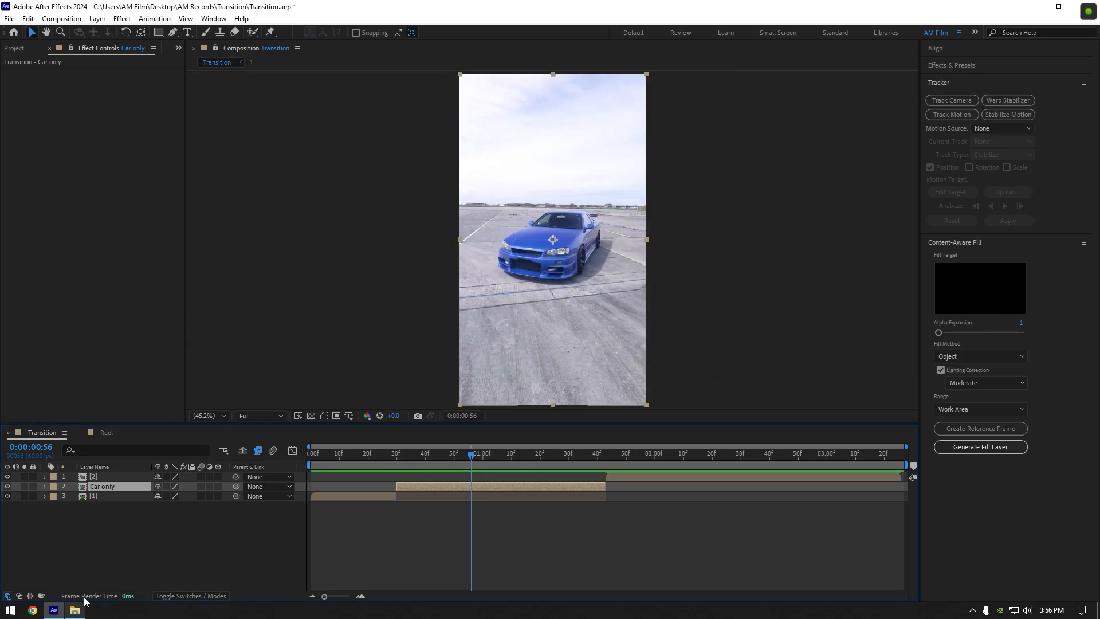
left_click(73, 610)
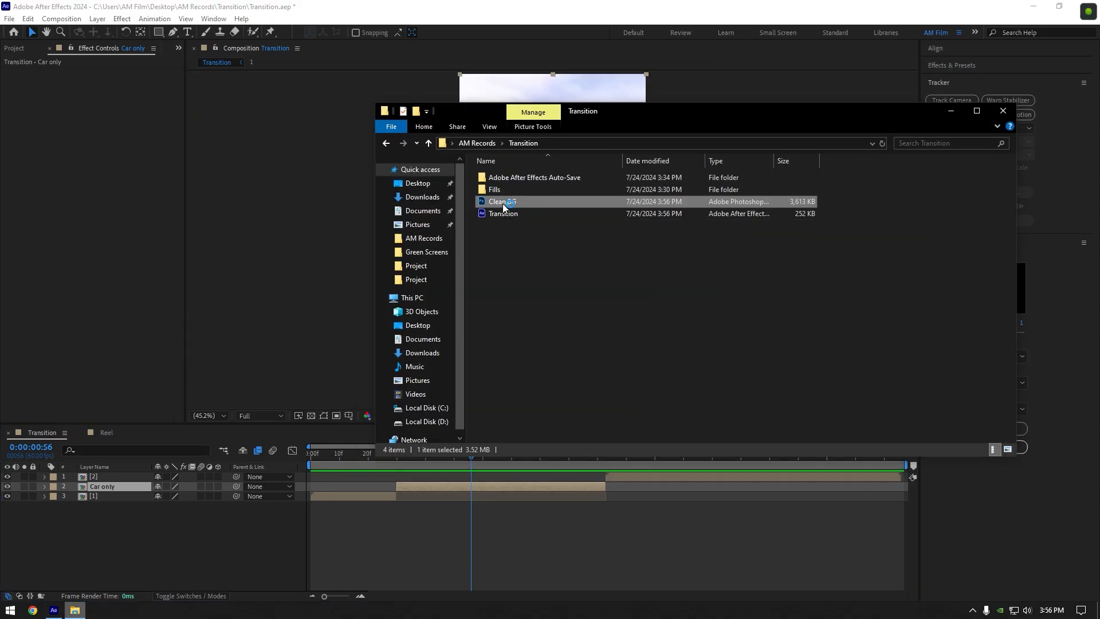
double_click(498, 201)
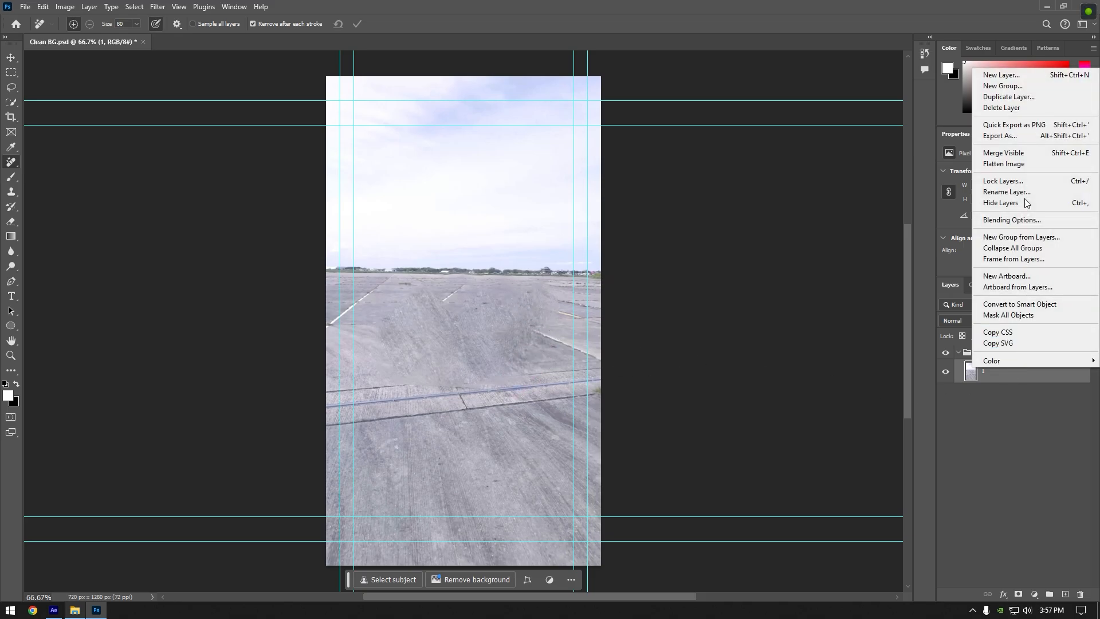
Step: Export the car-free background as a PNG named 'Clean 1'
left_click(1012, 125)
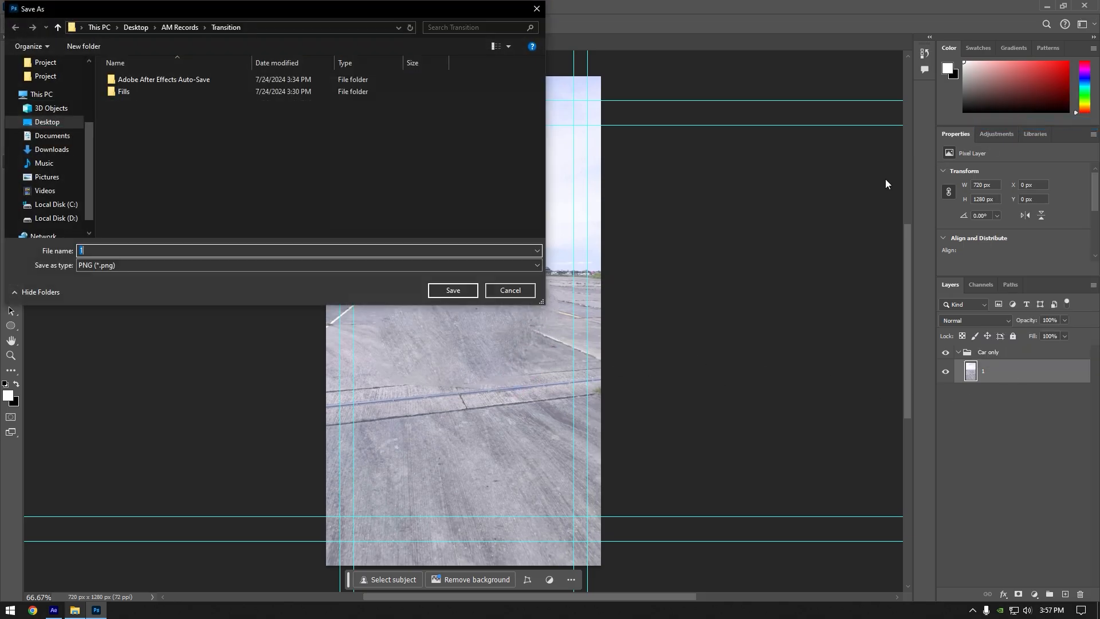
type("Clean 1")
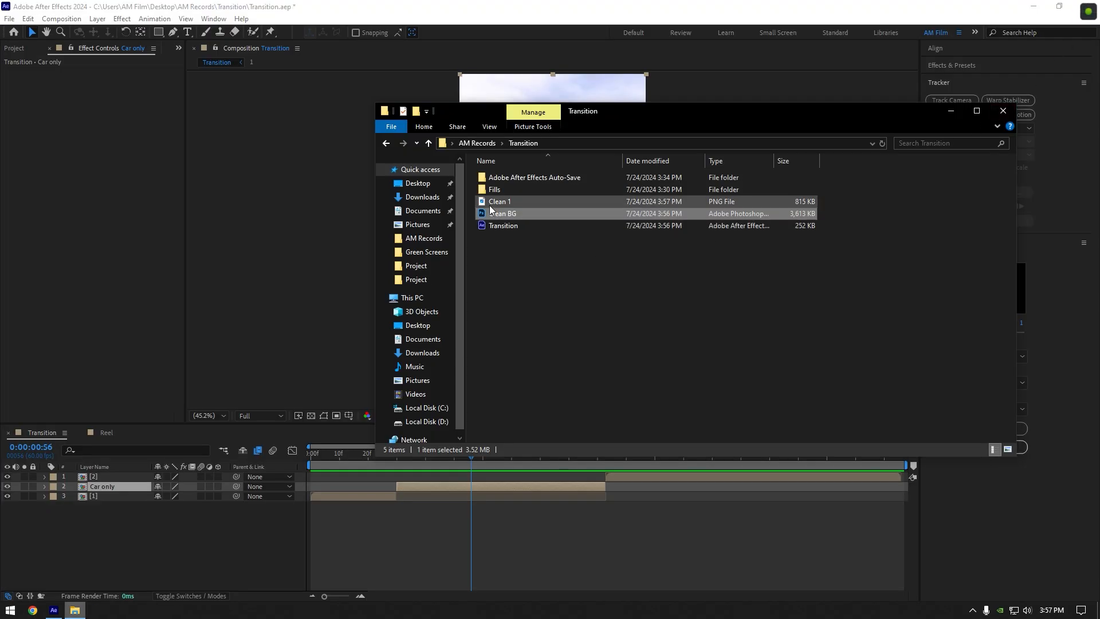
Step: Import Clean 1.png into the composition beneath the Car only layer
double_click(499, 202)
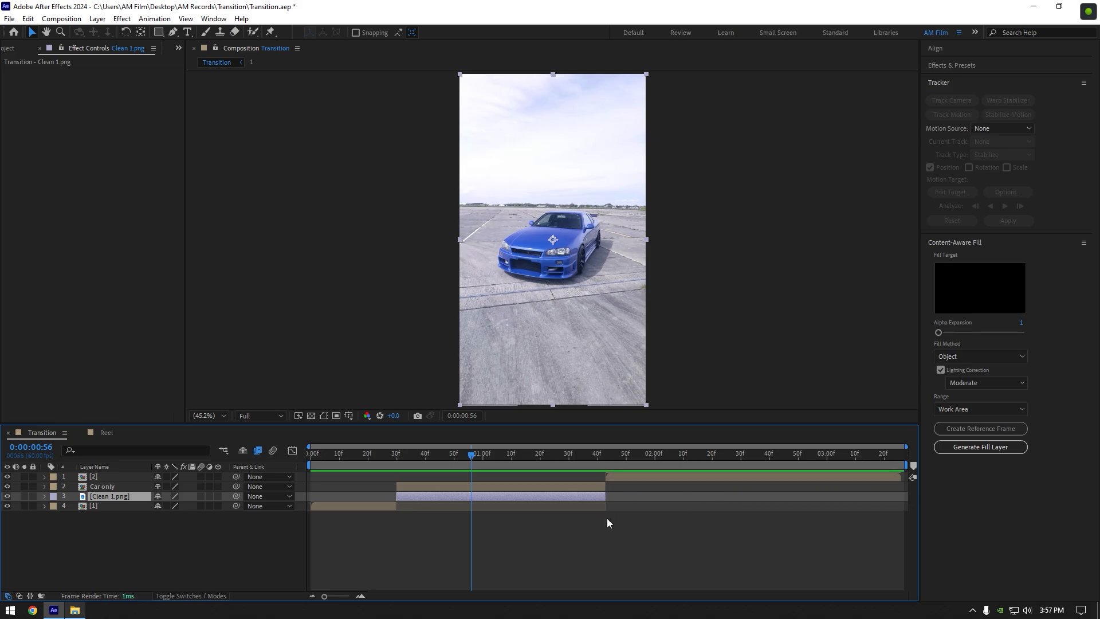
Step: Draw a closed mask around the car on Car only and hide the mask outline
left_click(102, 486)
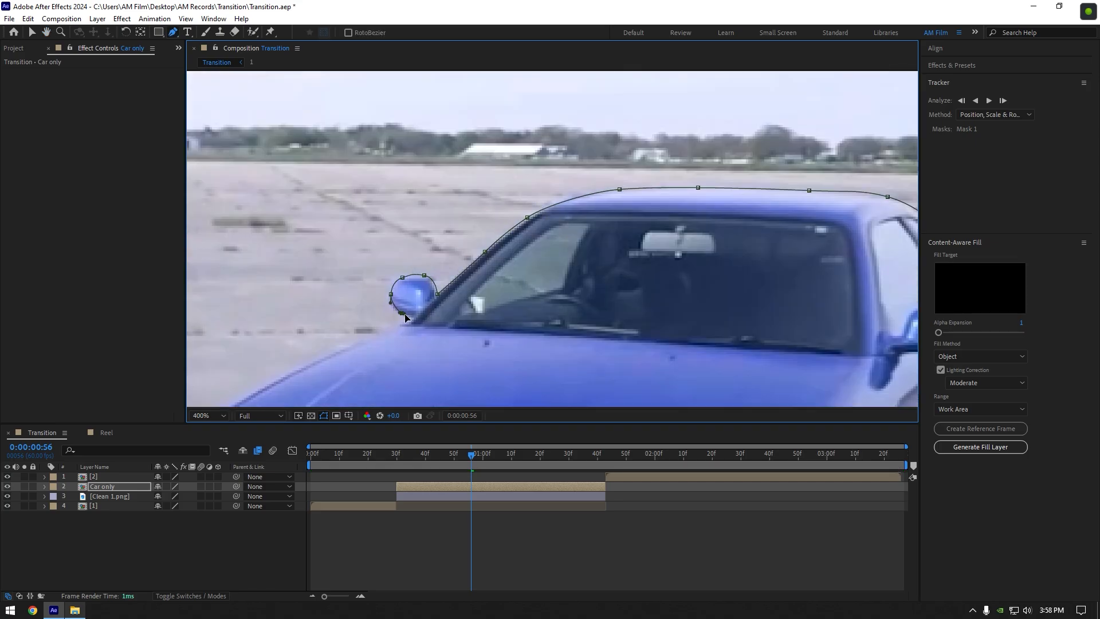
left_click(207, 415)
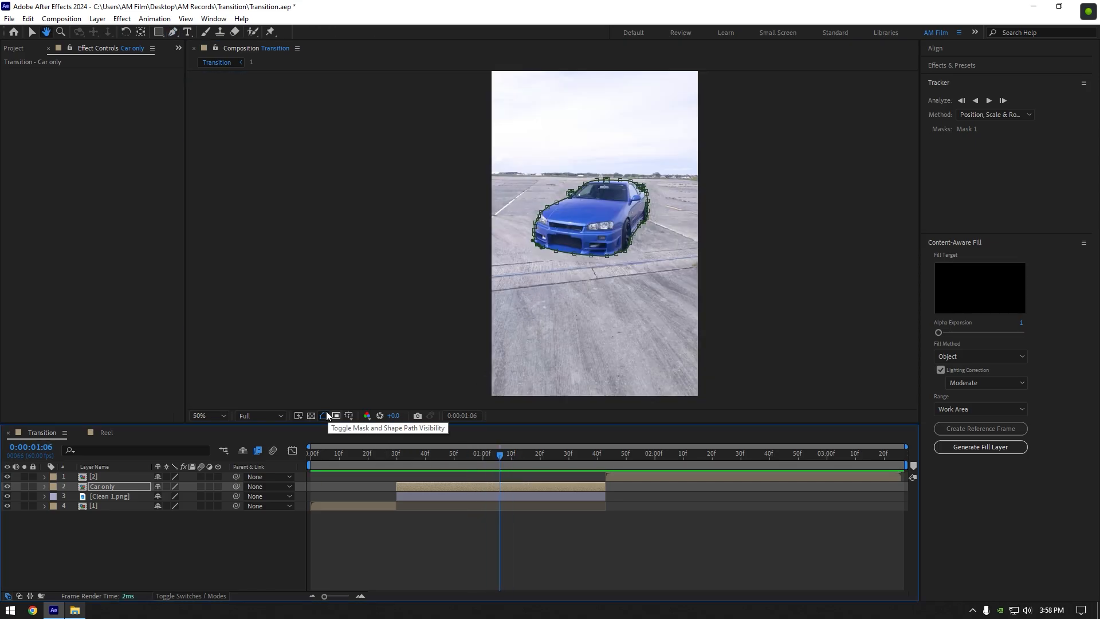
left_click(324, 415)
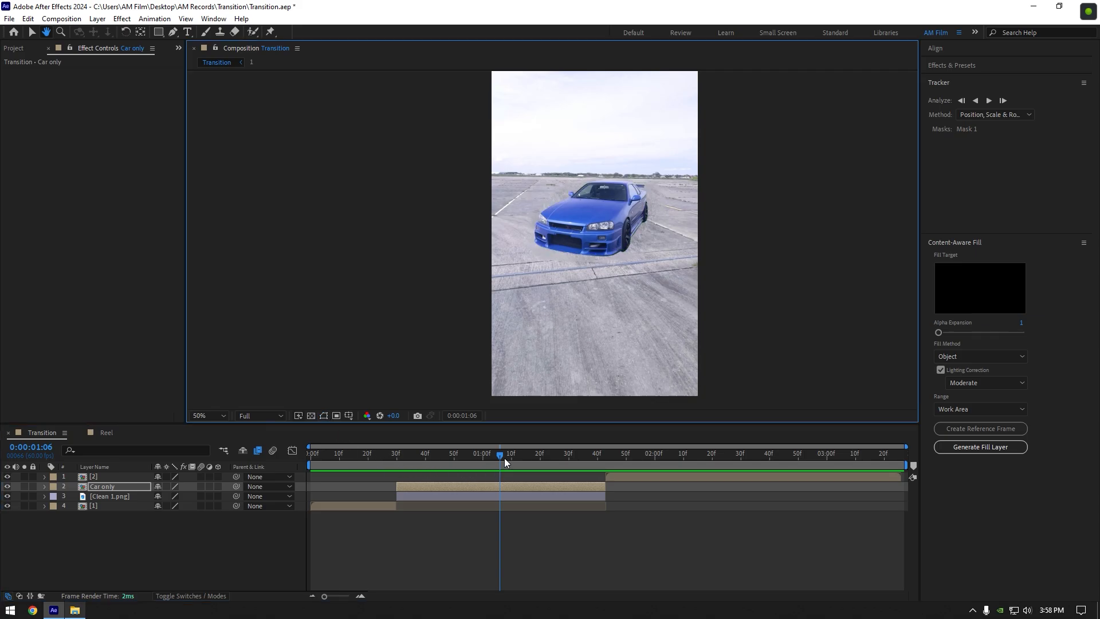
Step: Make Clean 1.png 3D and keyframe Scale 100→70 and X Rotation 0→-90 to frame 49
left_click(109, 496)
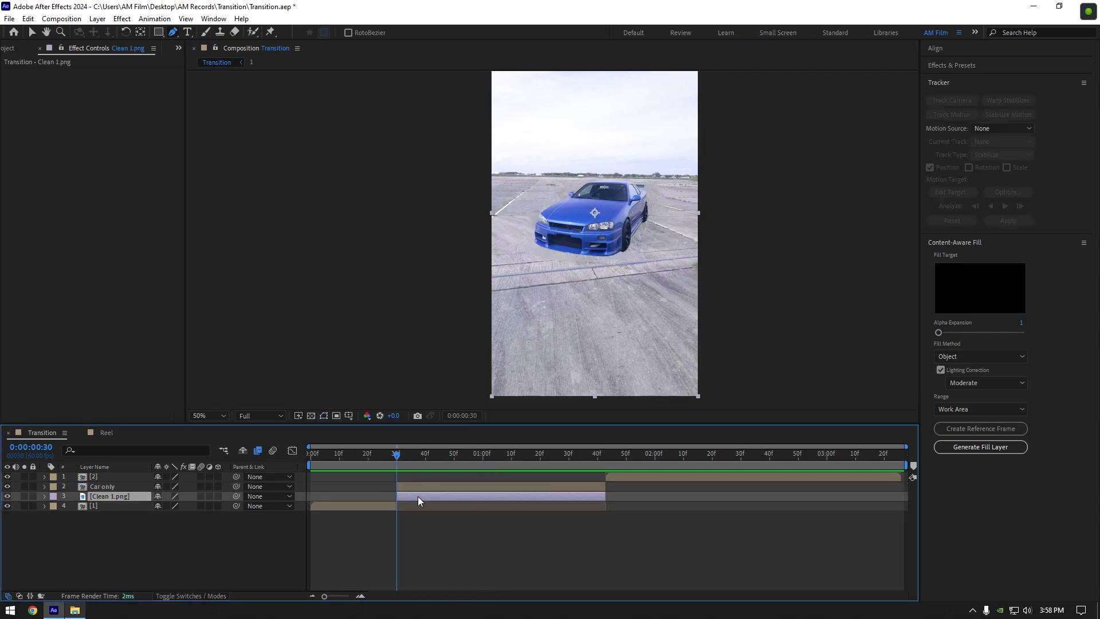
left_click(218, 496)
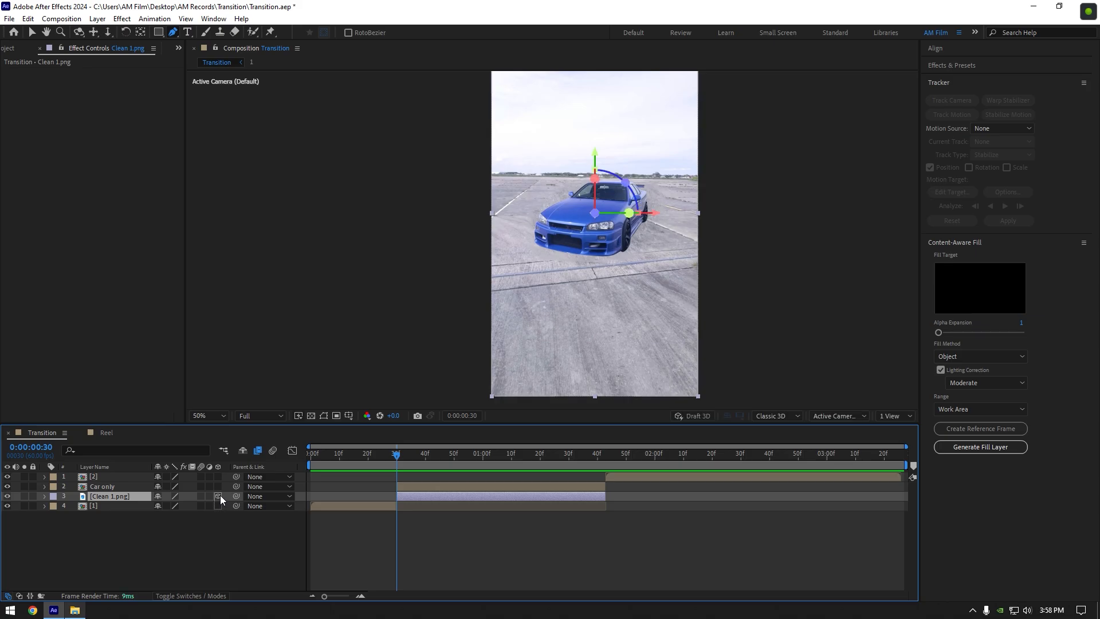
left_click(44, 497)
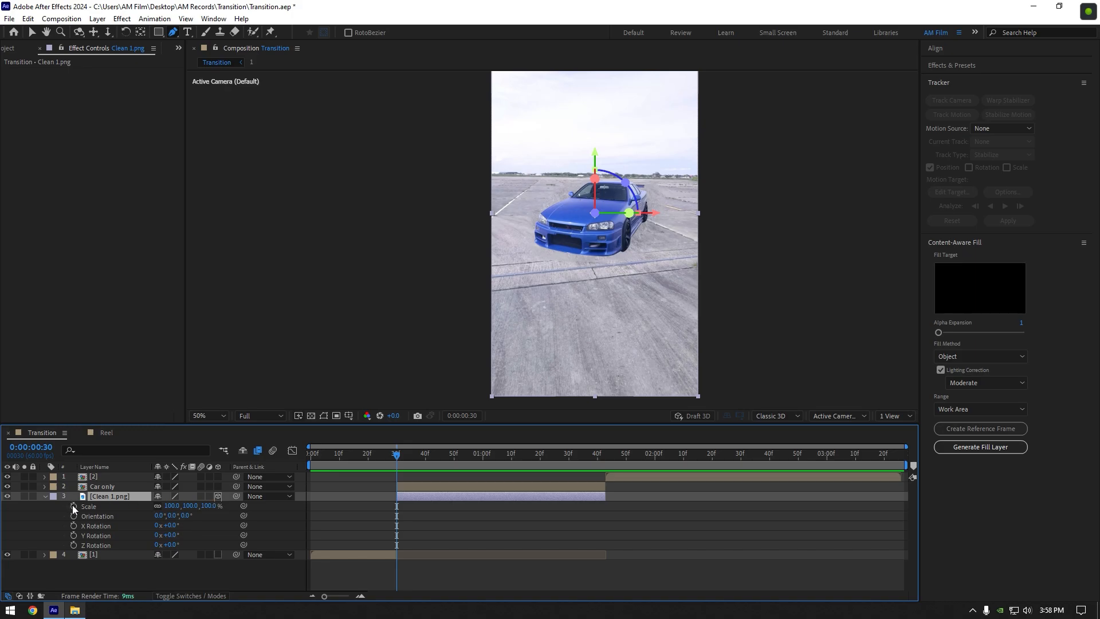
left_click(74, 506)
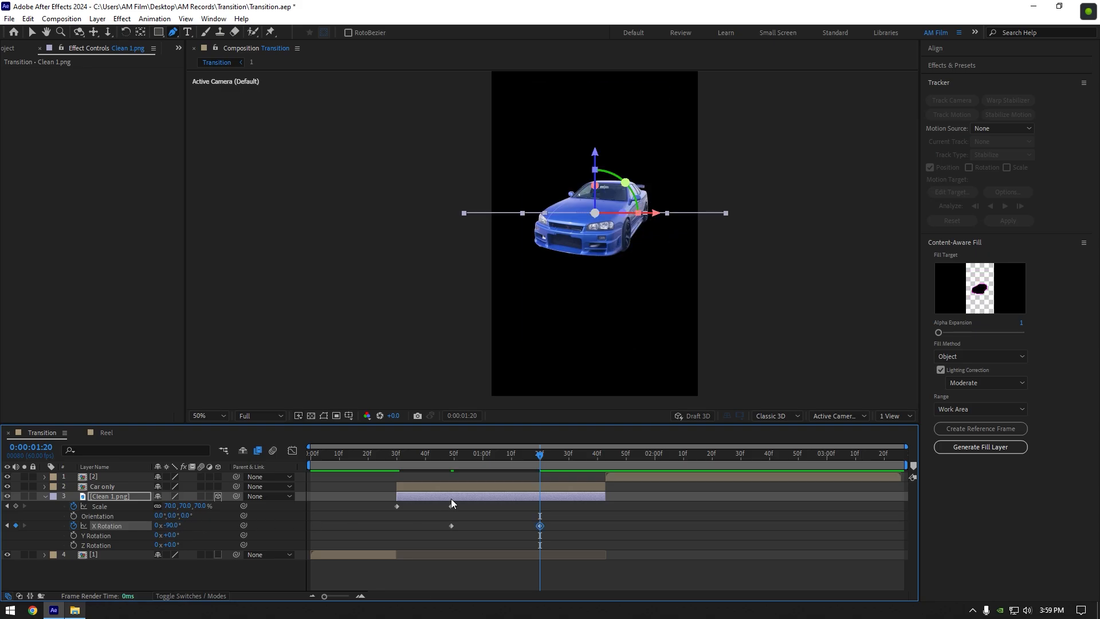
left_click(359, 454)
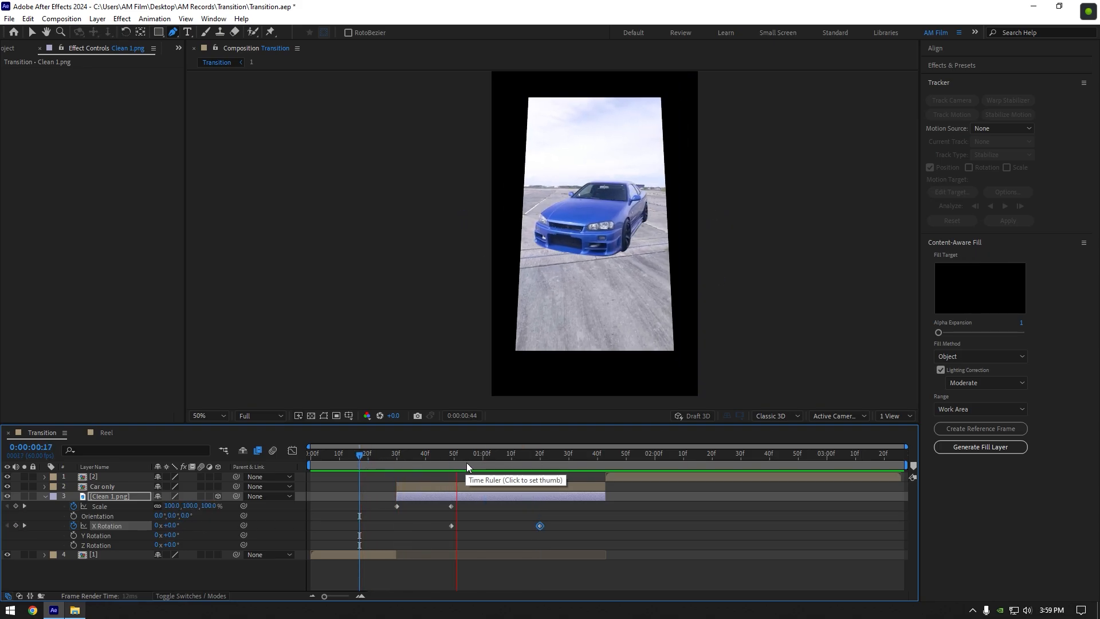
left_click(396, 453)
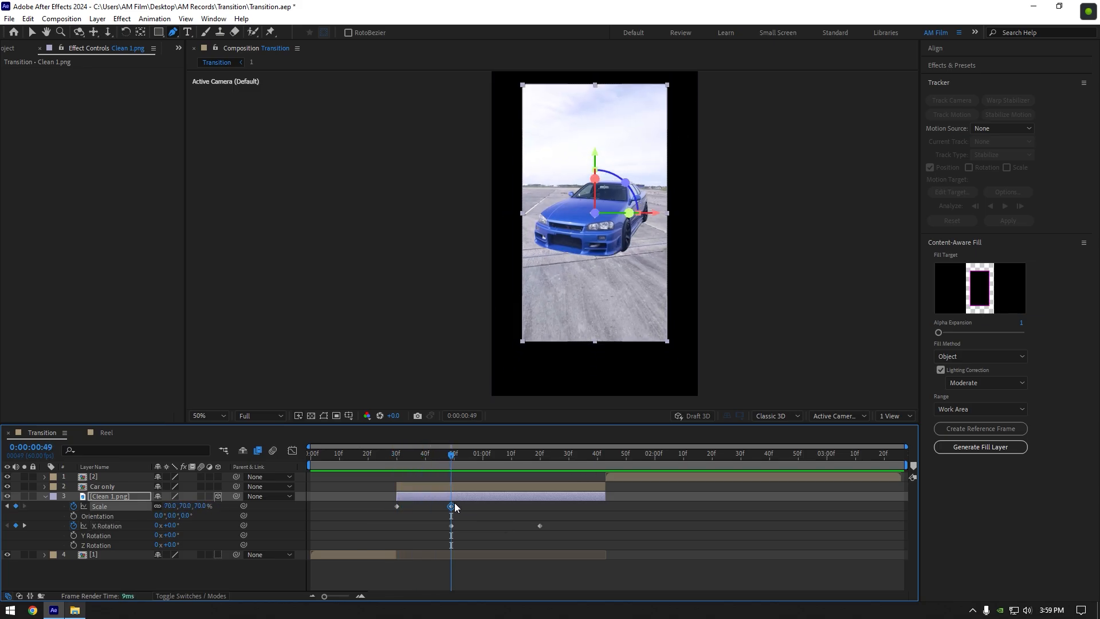
Step: Keyframe Car only Position from 360,640 to 360,-170 so the car rises out of frame
left_click(102, 486)
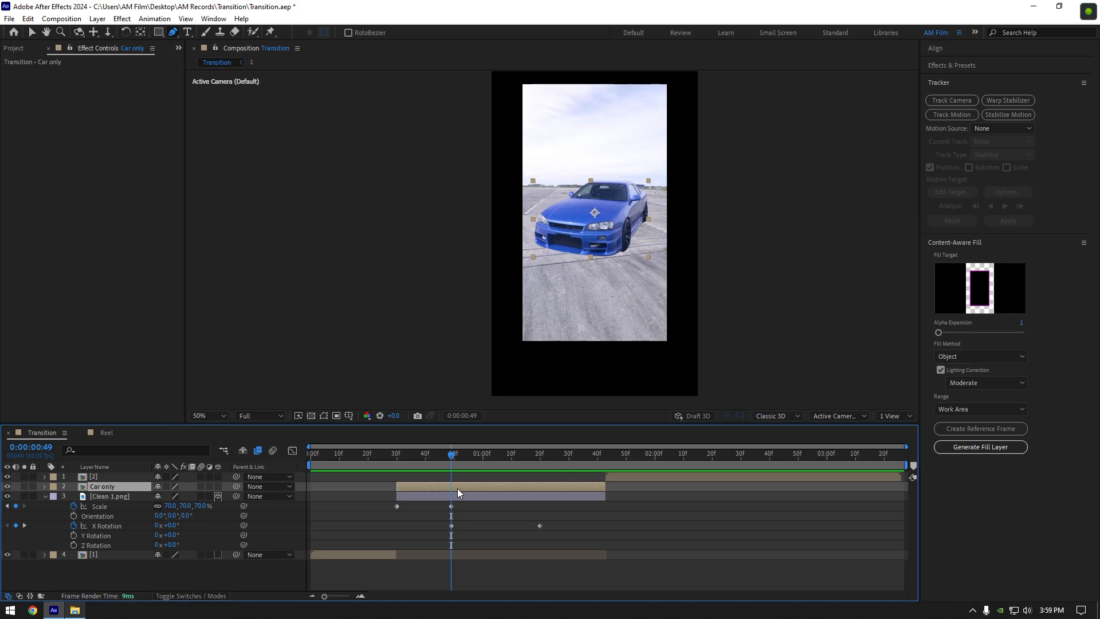
left_click(73, 487)
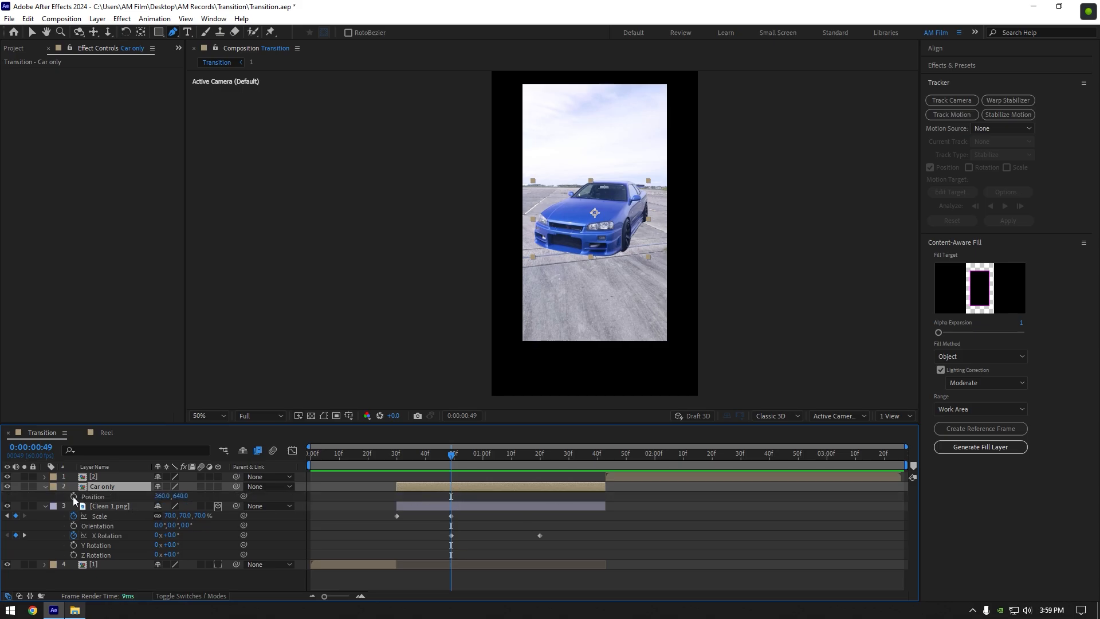
left_click(92, 496)
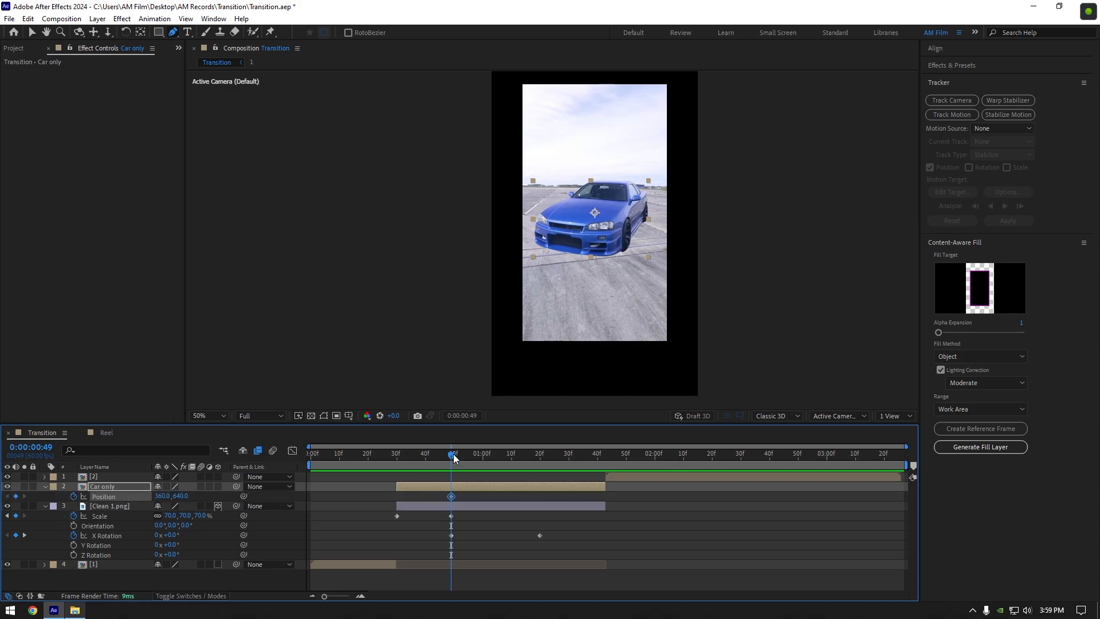
left_click(488, 454)
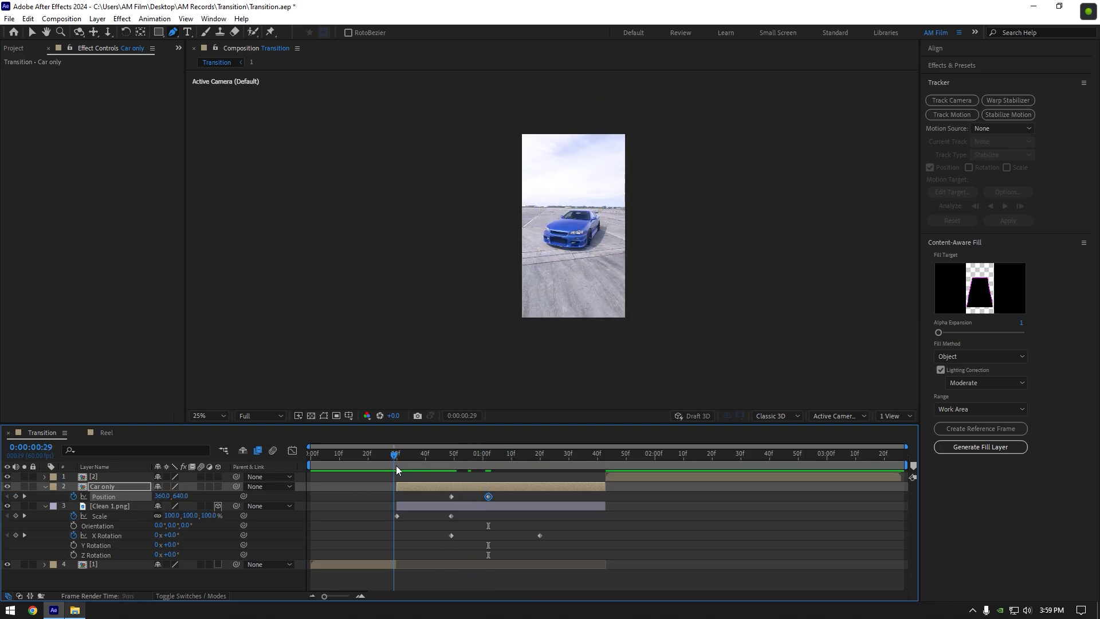
left_click(586, 453)
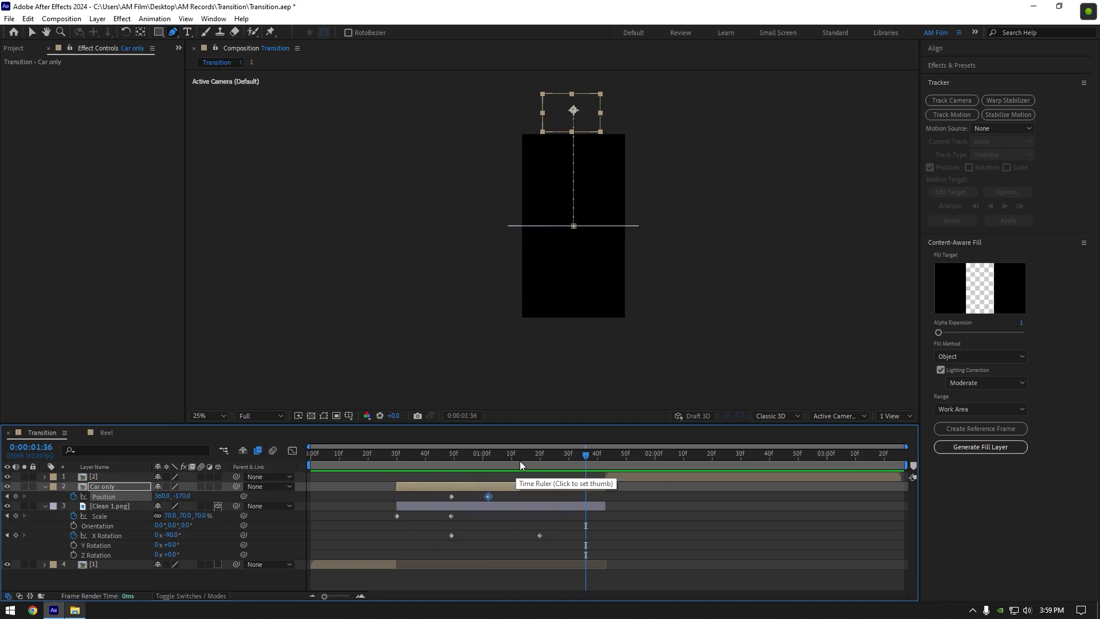
left_click(471, 454)
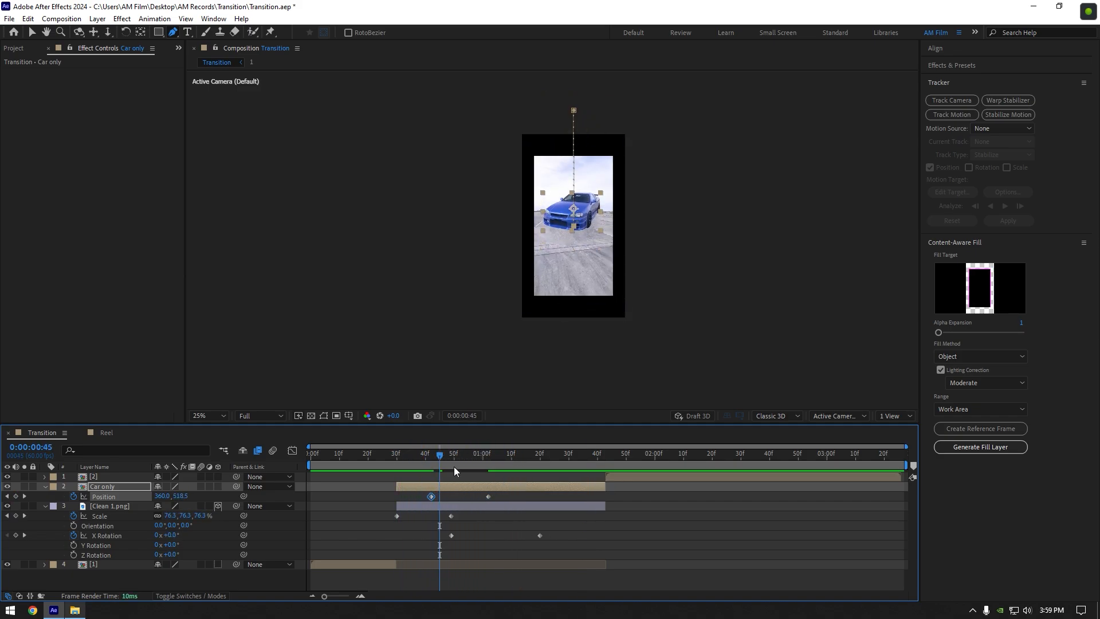
left_click(402, 454)
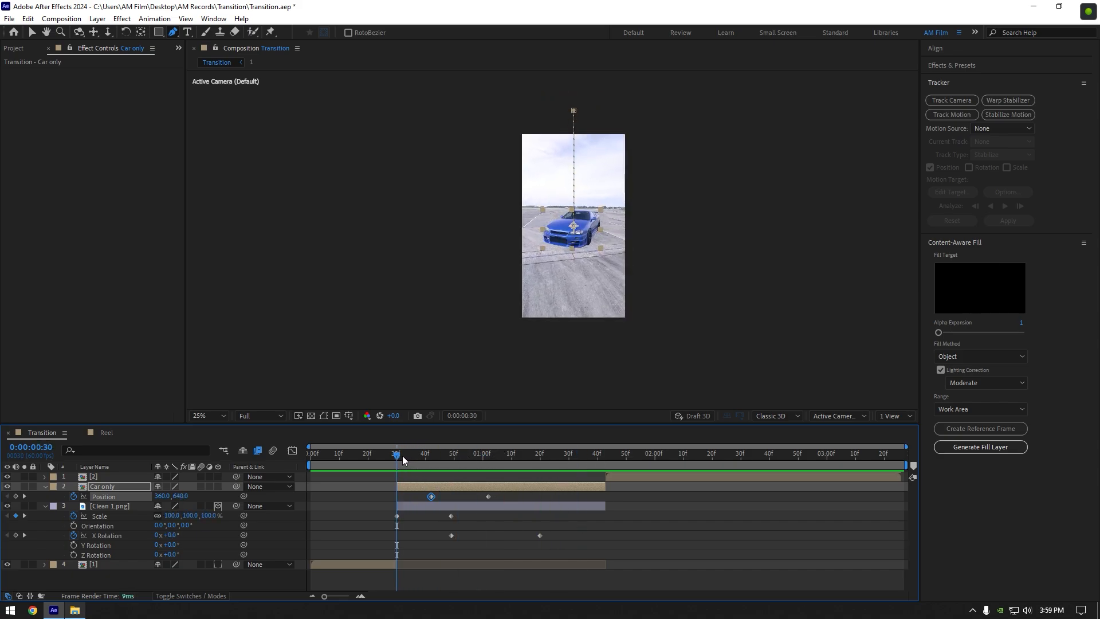
Step: Trim Car only and Clean 1.png to end at 1:20 where the flip completes
left_click(533, 454)
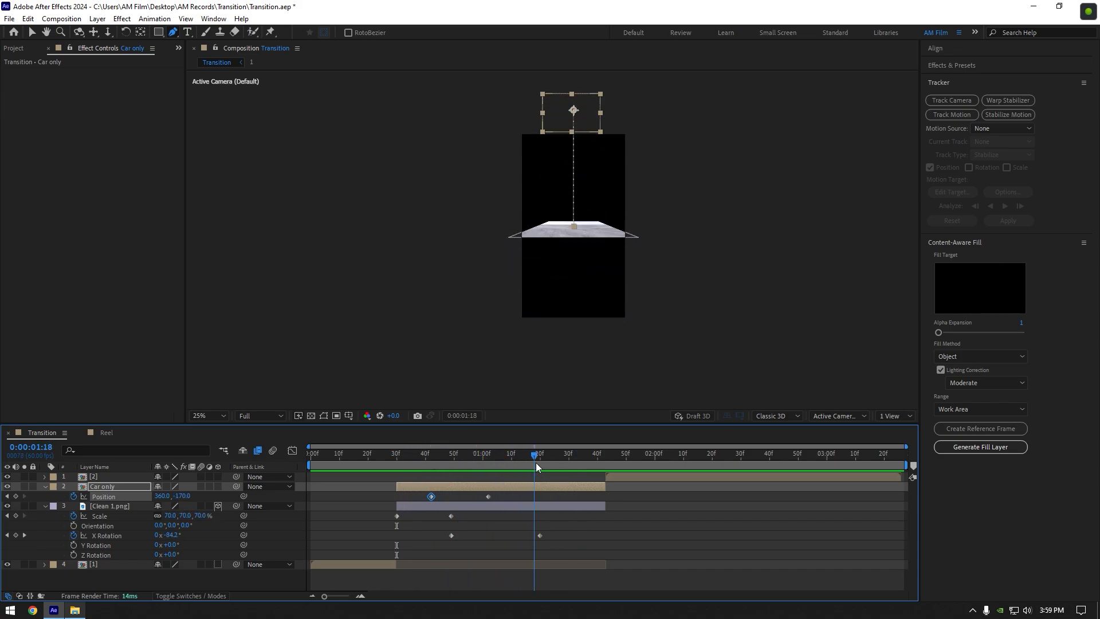
left_click(540, 454)
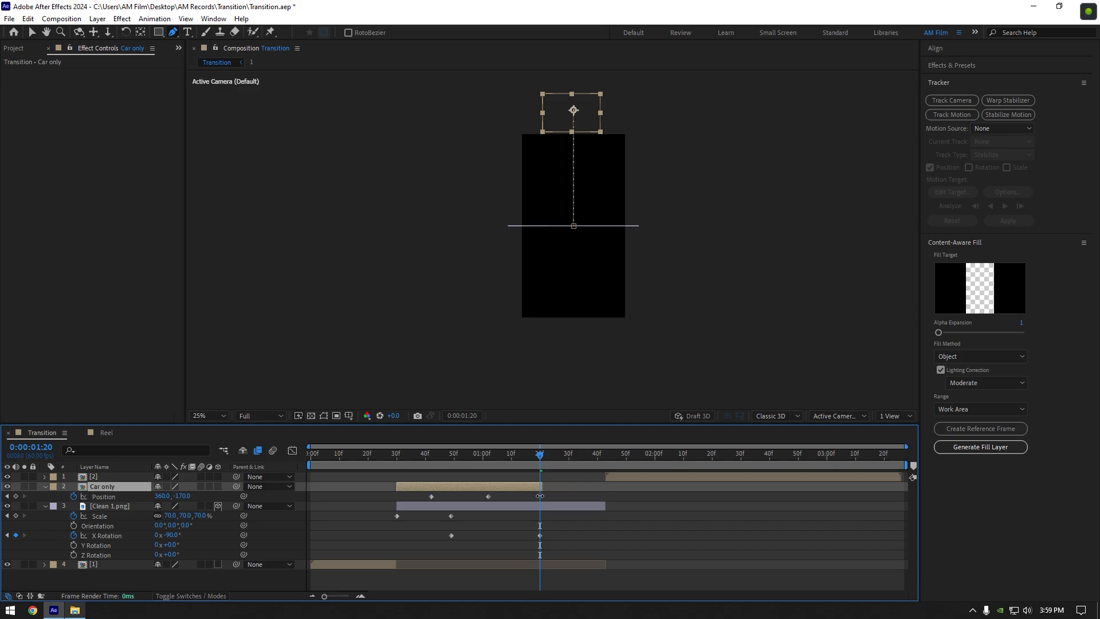
left_click(110, 505)
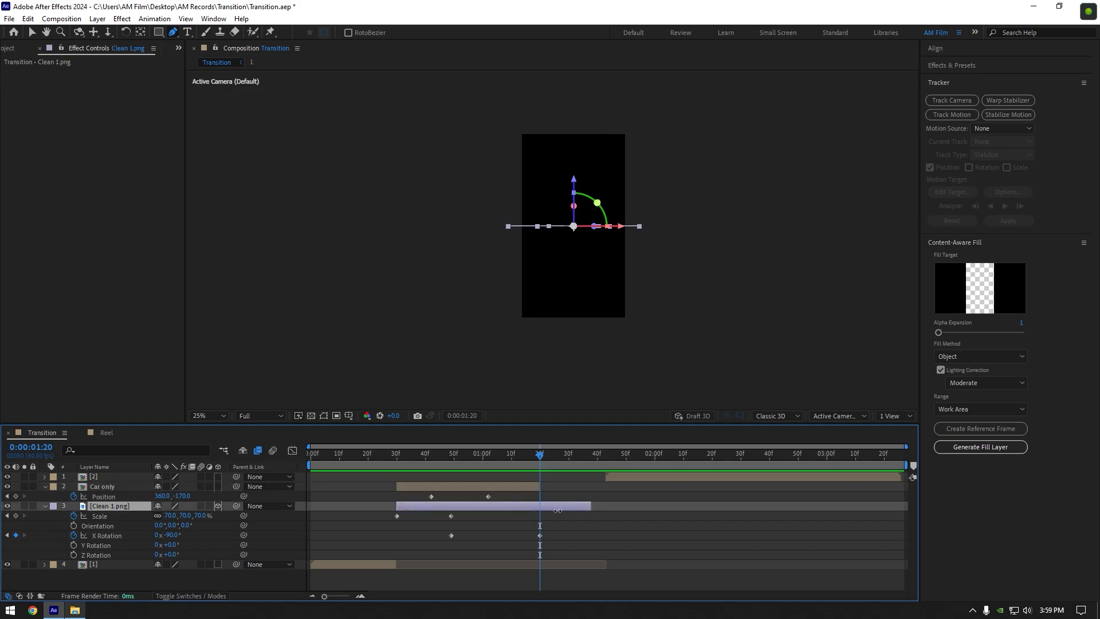
left_click(93, 477)
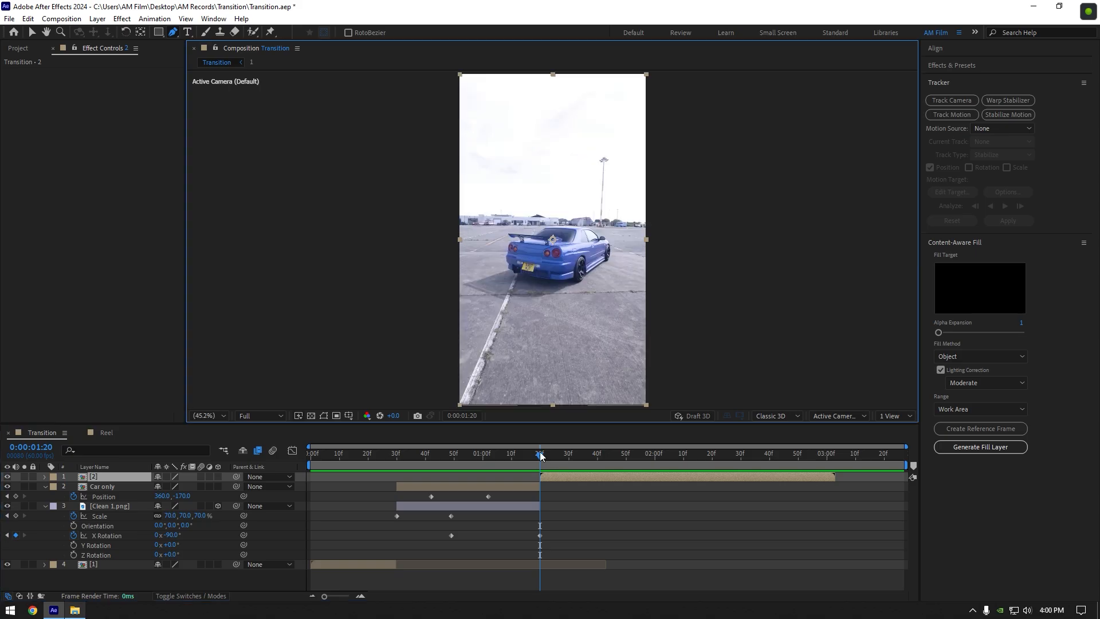
Step: Duplicate clip 2 as a frozen Car only layer and save its frame as a file
left_click(658, 453)
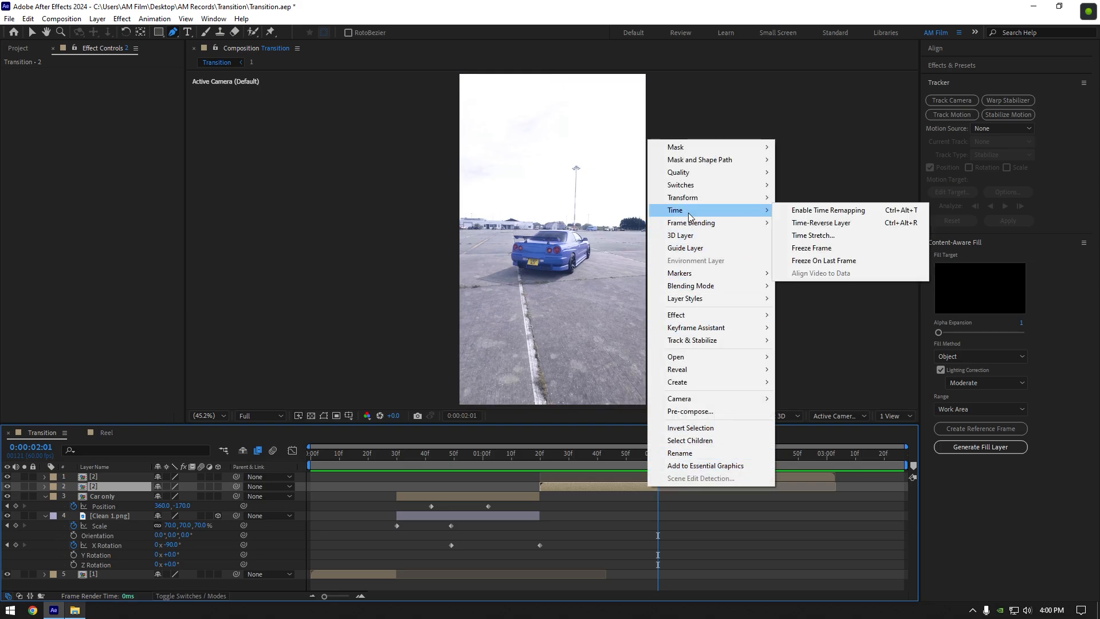
left_click(827, 210)
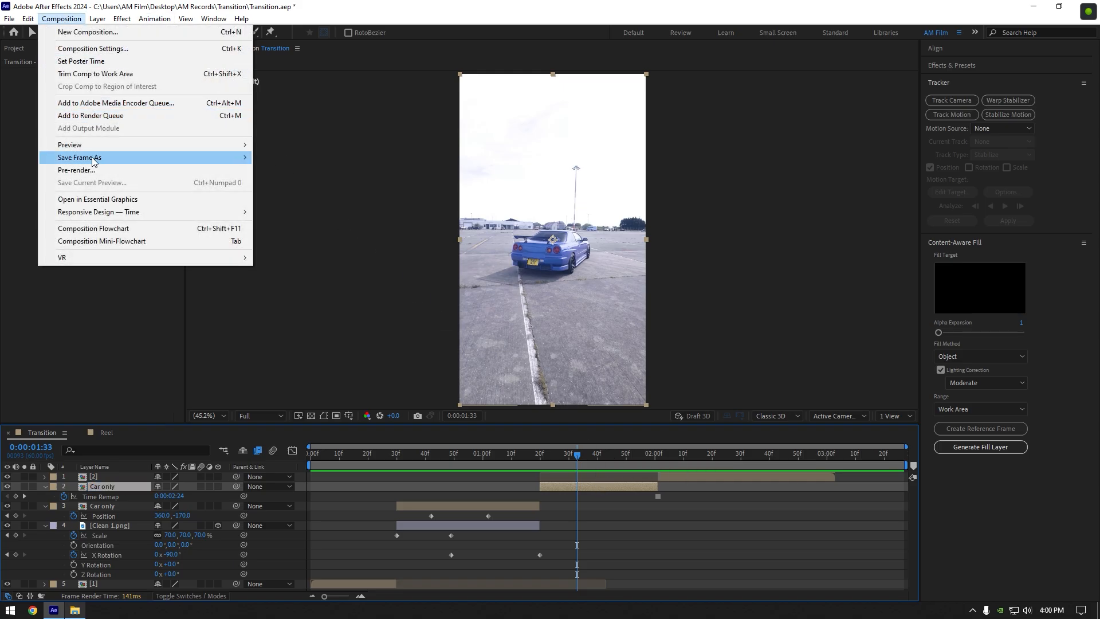
left_click(79, 157)
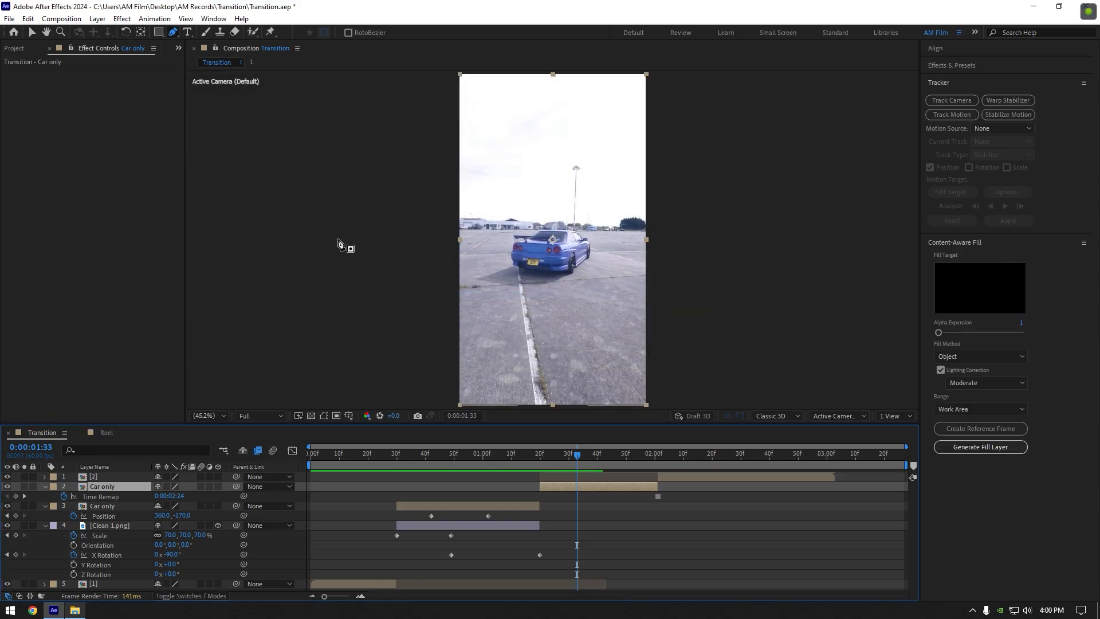
Step: Open the saved Clean BG 2 frame in Photoshop and select its picture layer
left_click(74, 608)
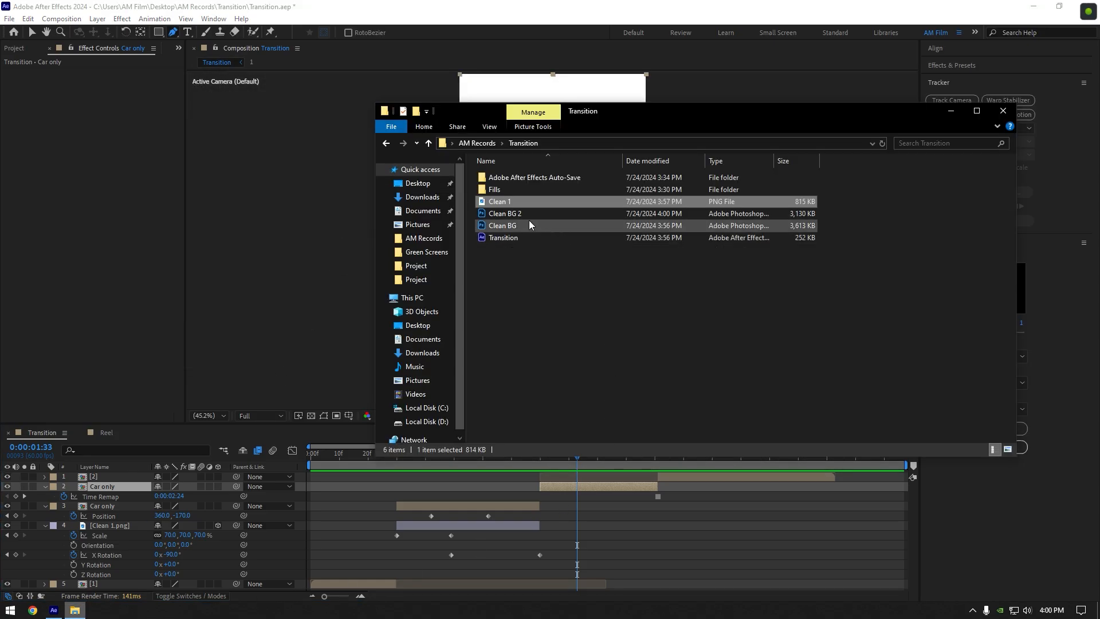
double_click(504, 213)
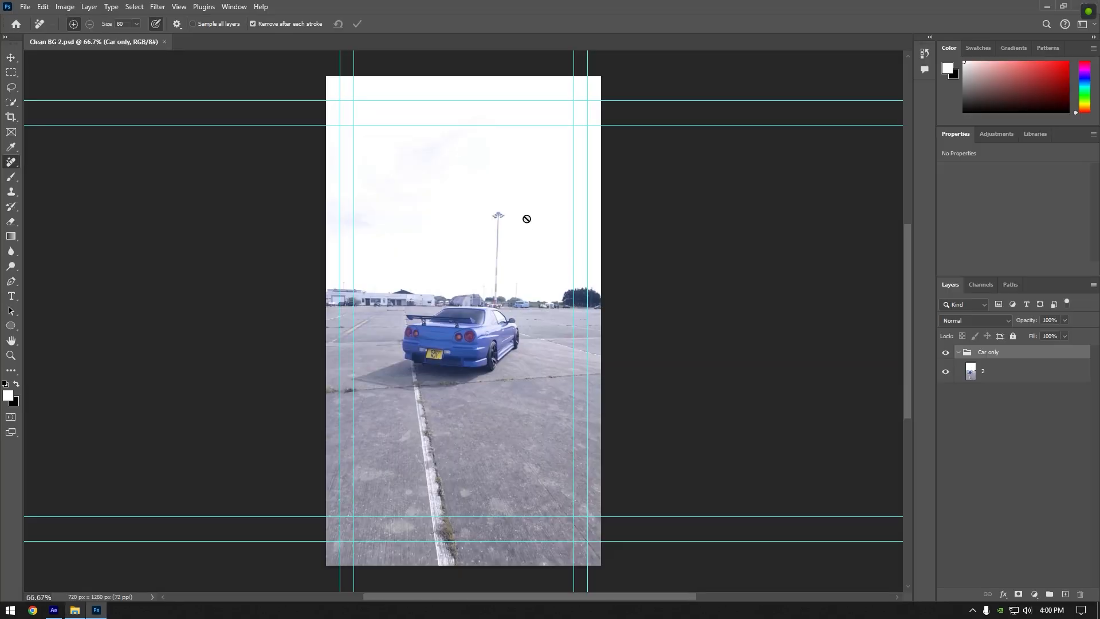
left_click(983, 370)
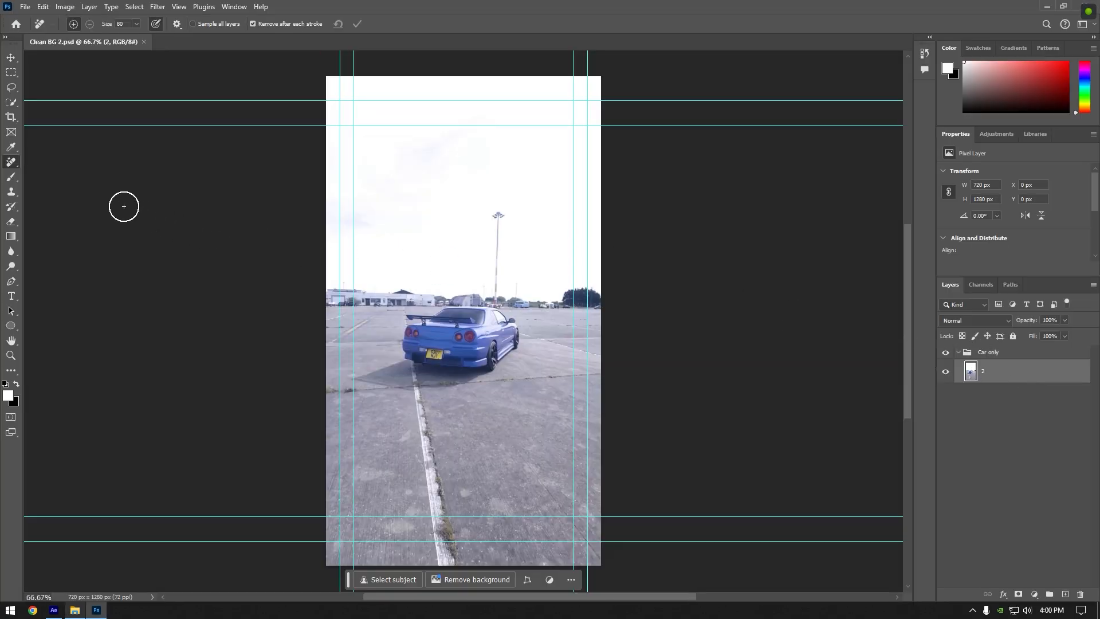
mouse_move(440, 314)
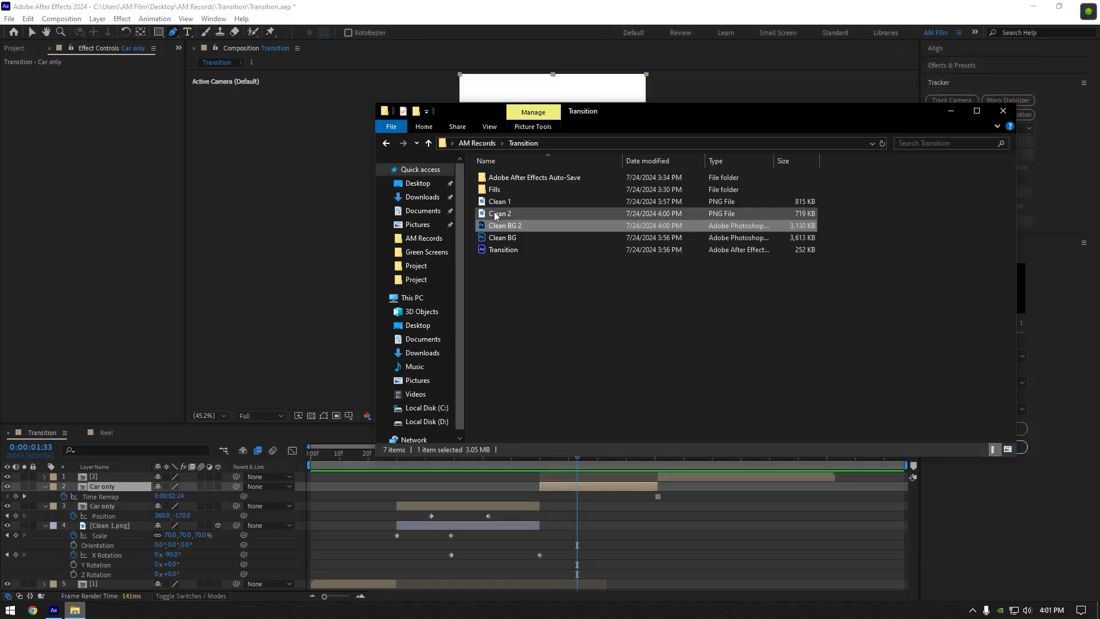
Step: Import Clean 2.png at 1:20 and start a Pen mask around the car on Car only
double_click(500, 213)
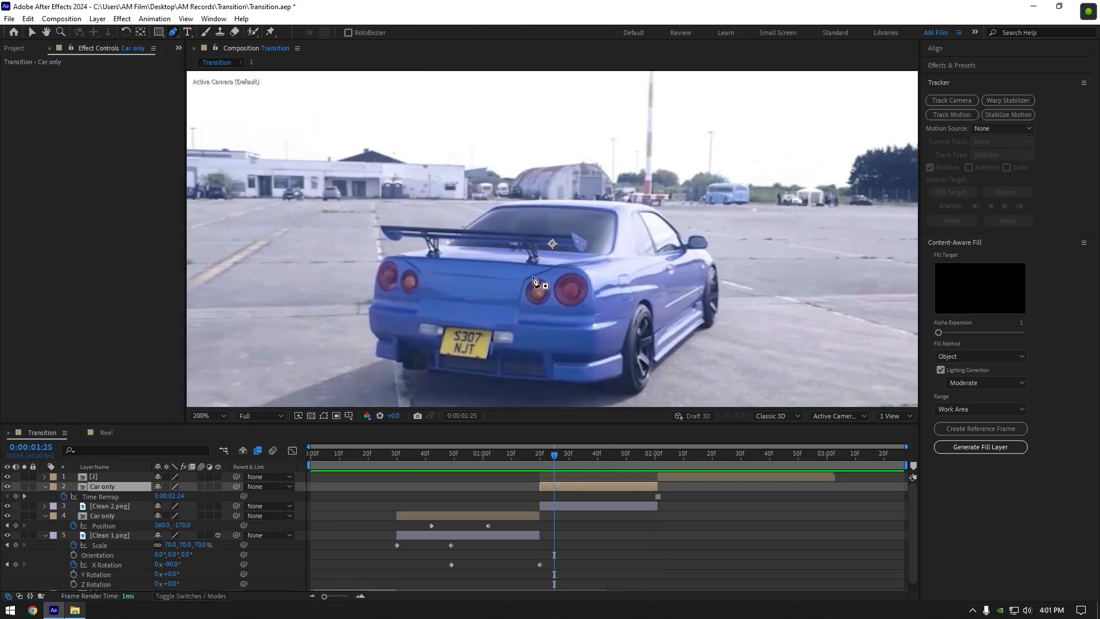
left_click(616, 454)
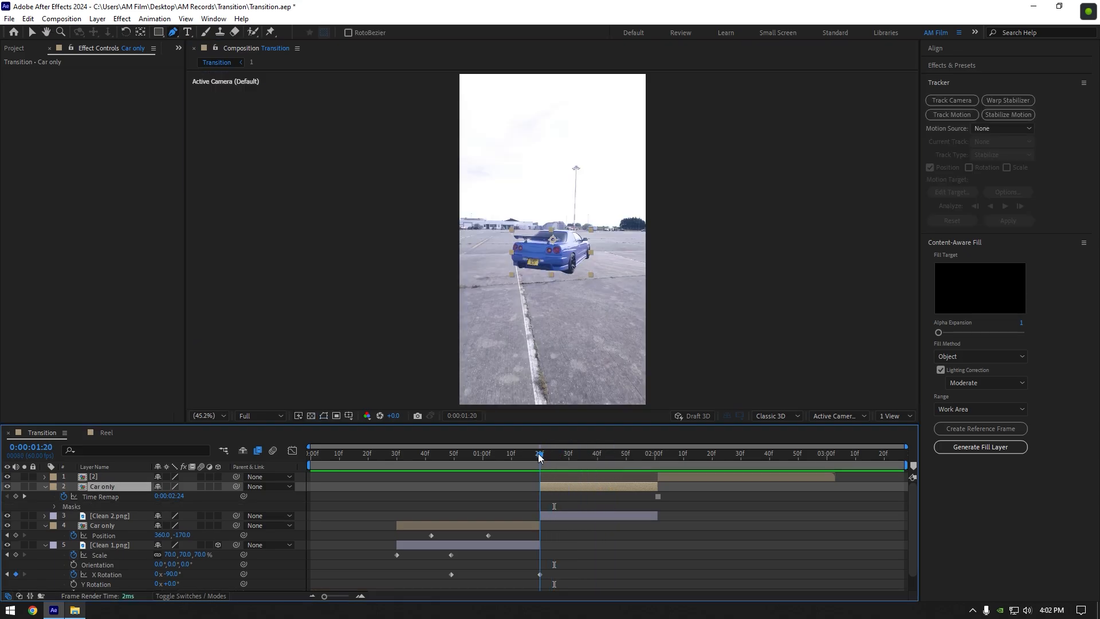
Step: Make Clean 2.png 3D and keyframe Scale at 70% with X Rotation flipping from +90° to 0°
left_click(110, 515)
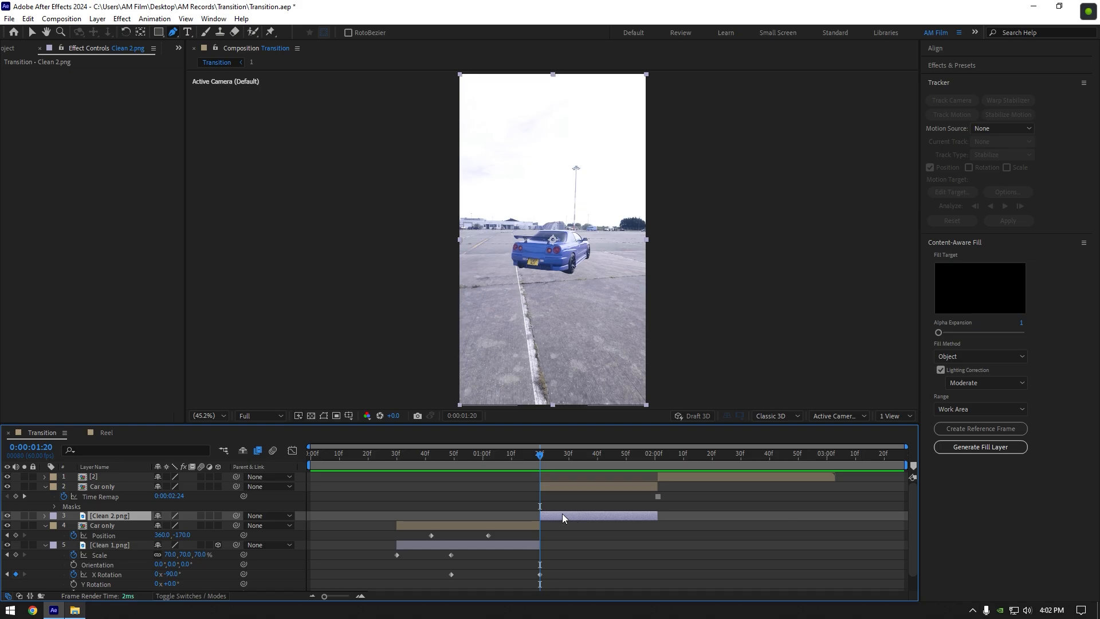
left_click(218, 516)
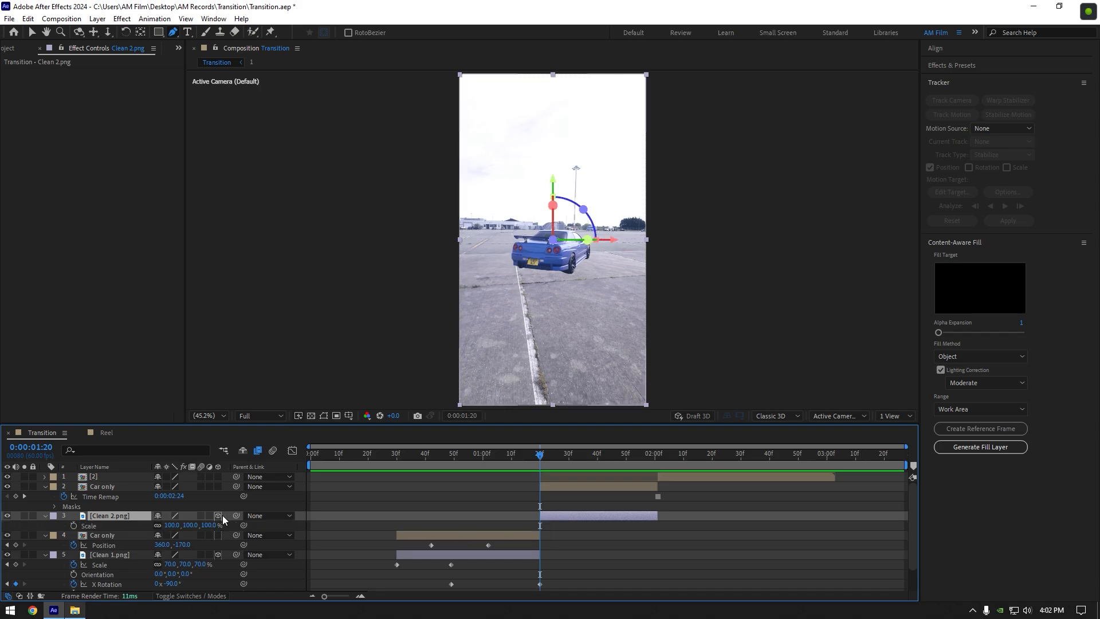
left_click(52, 514)
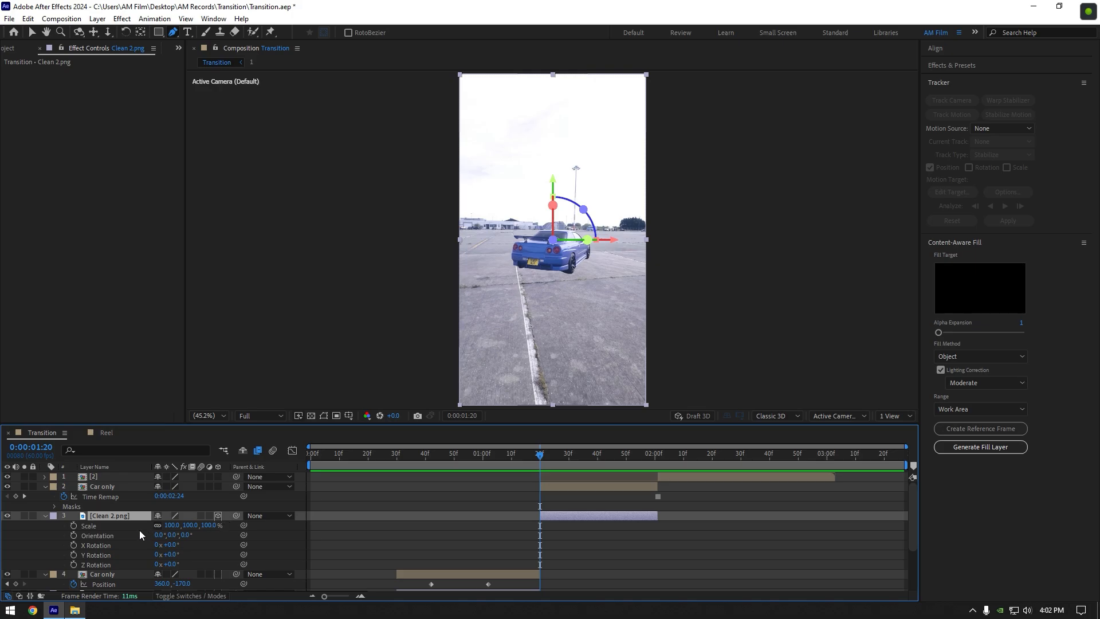
left_click(98, 525)
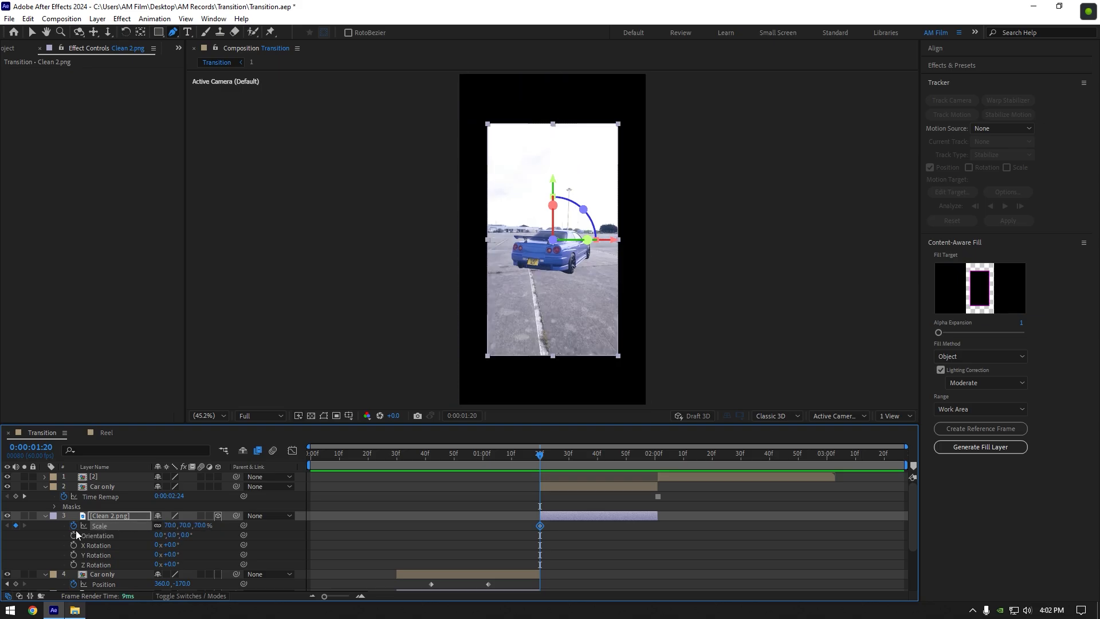
left_click(108, 545)
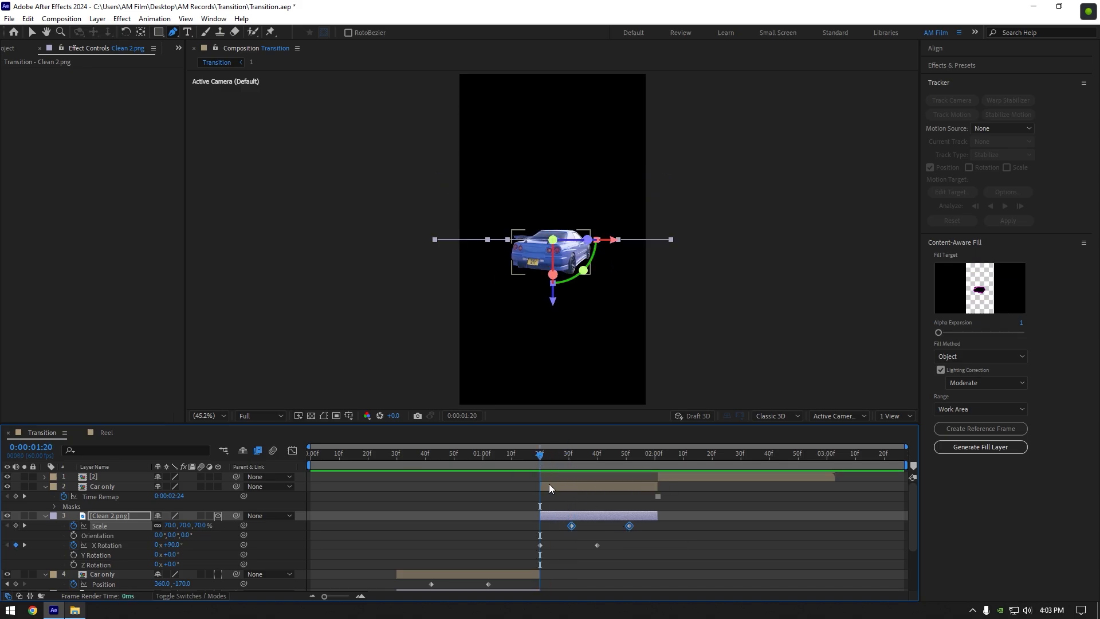
Step: Set Car only Position to 360,640 at 1:51, trim the layers and start layer [2] at 1:51
left_click(102, 485)
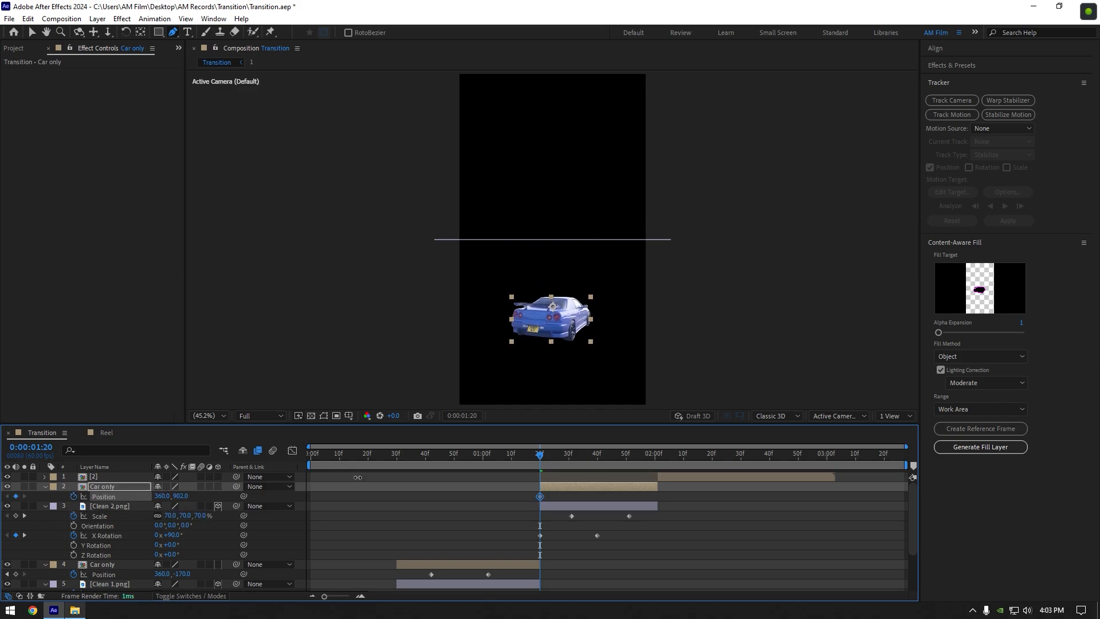
left_click(591, 454)
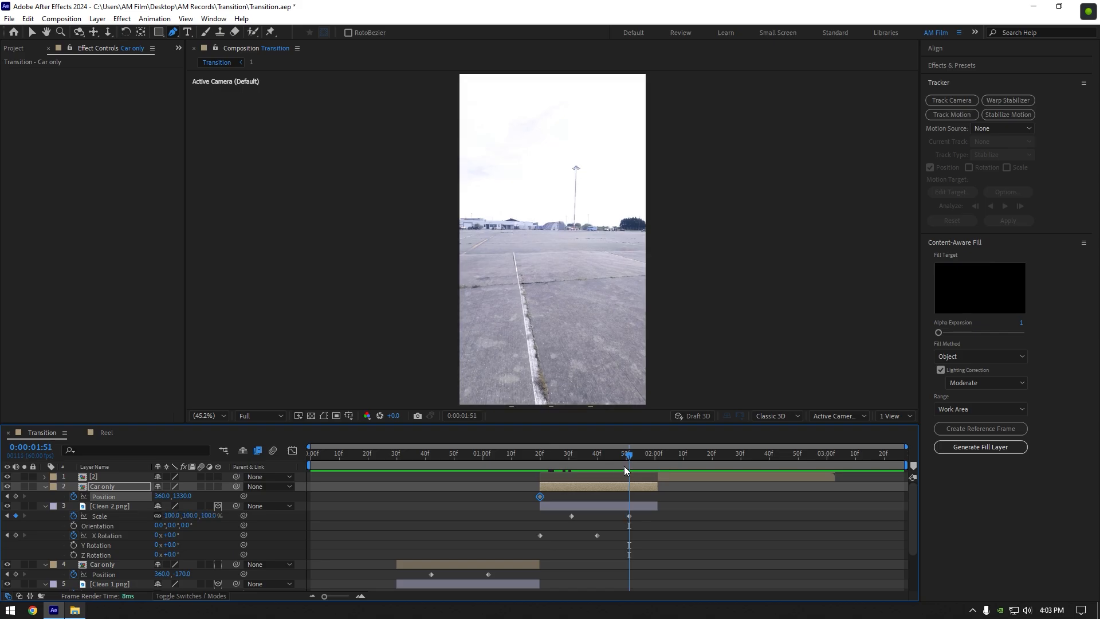
right_click(103, 497)
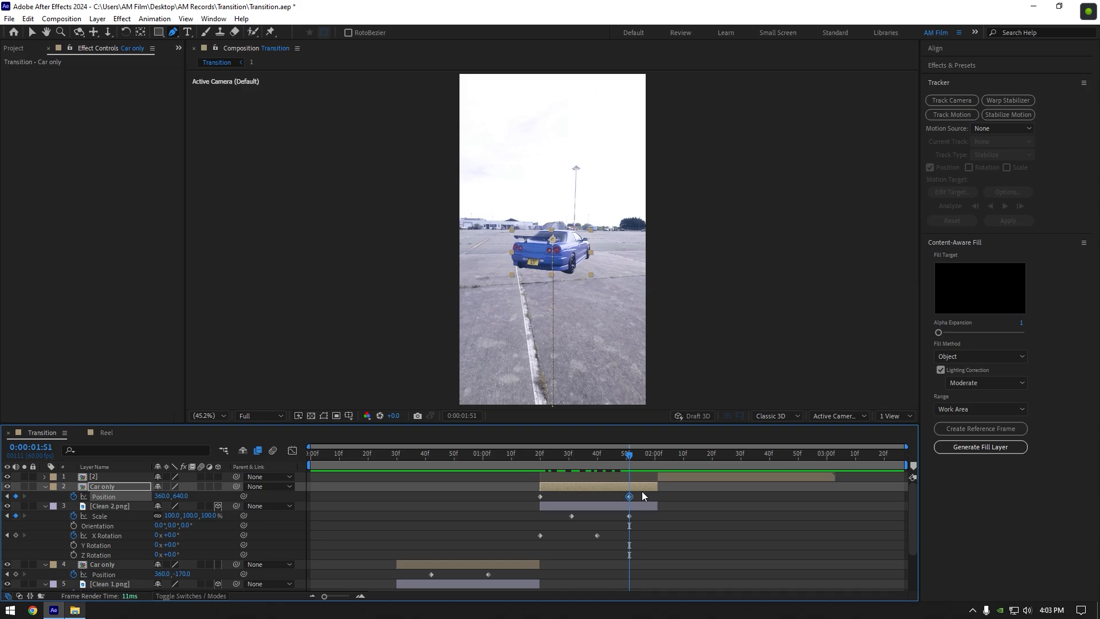
left_click(110, 506)
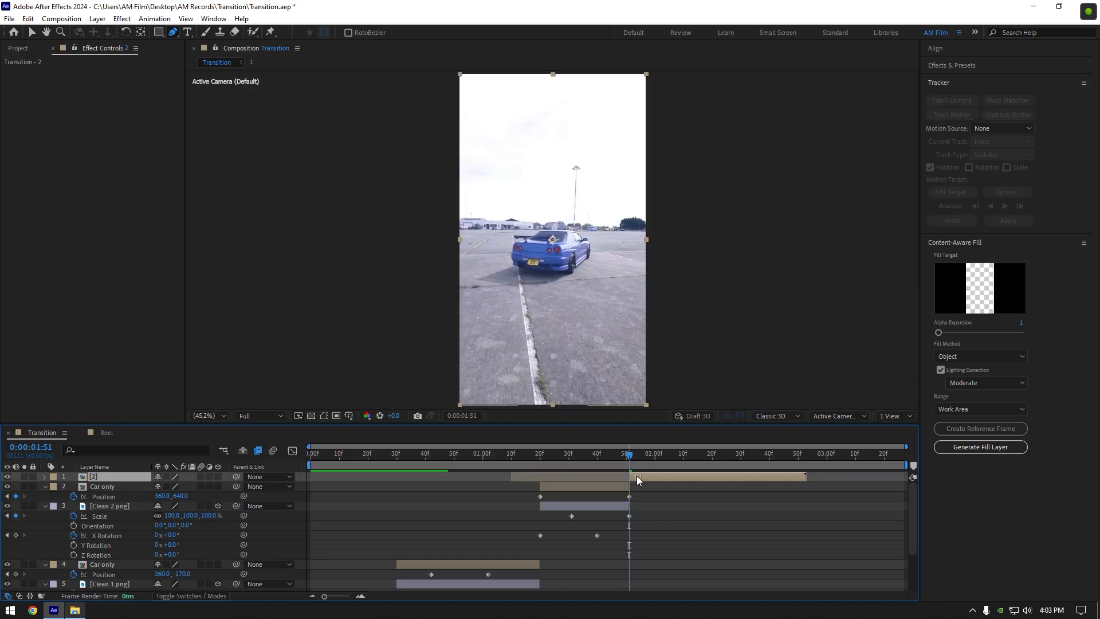
left_click(314, 453)
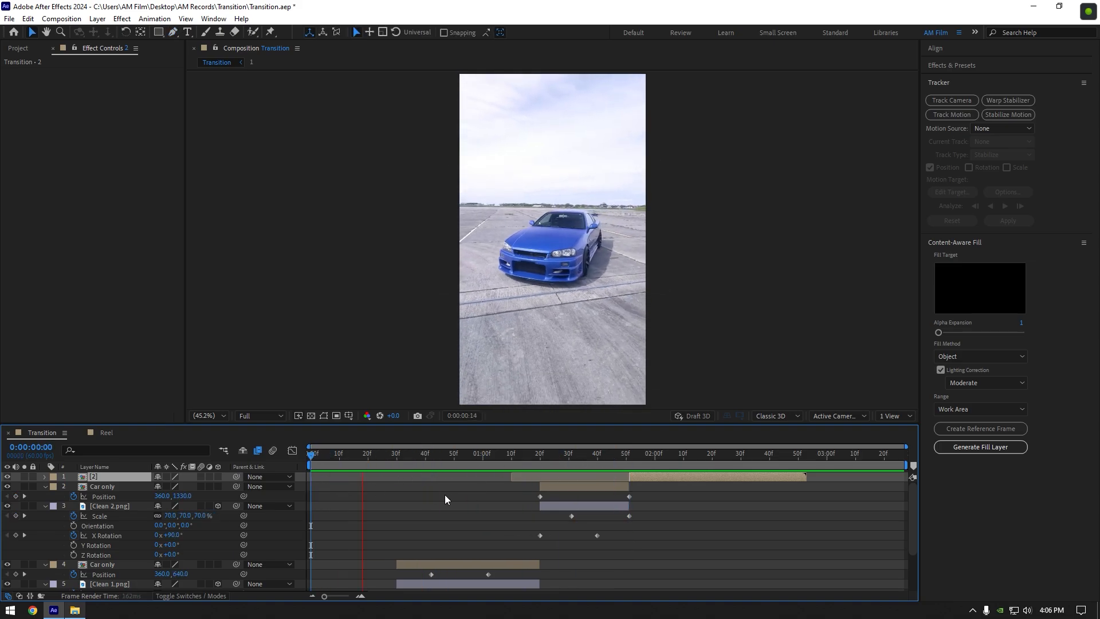
Step: Preview the transition and steepen Clean 1's X Rotation speed curve in the Graph Editor
left_click(695, 453)
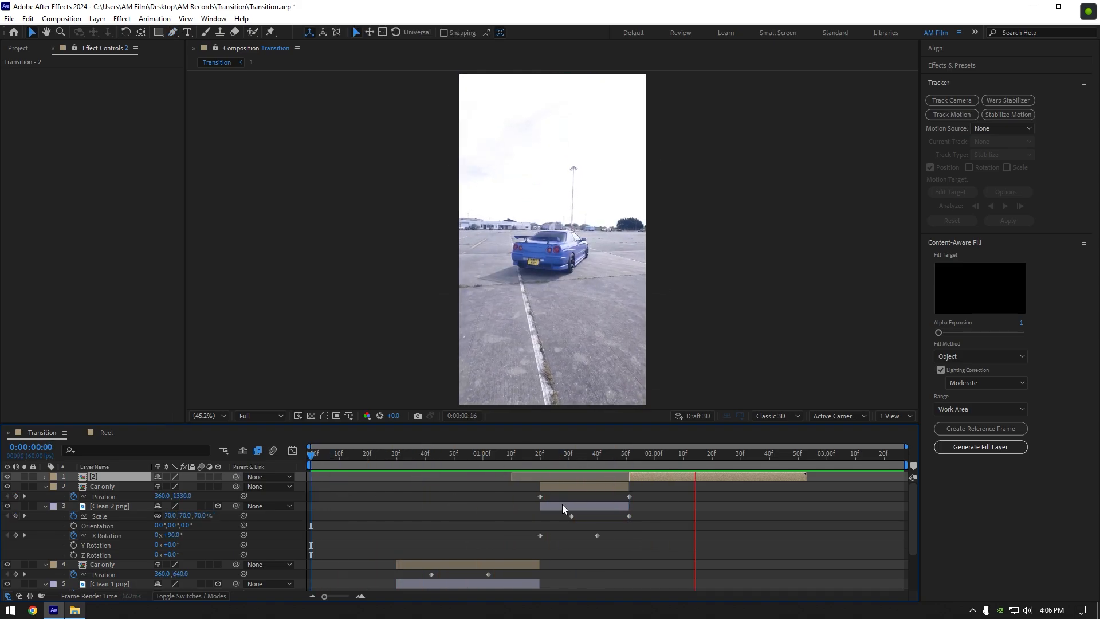
left_click(704, 453)
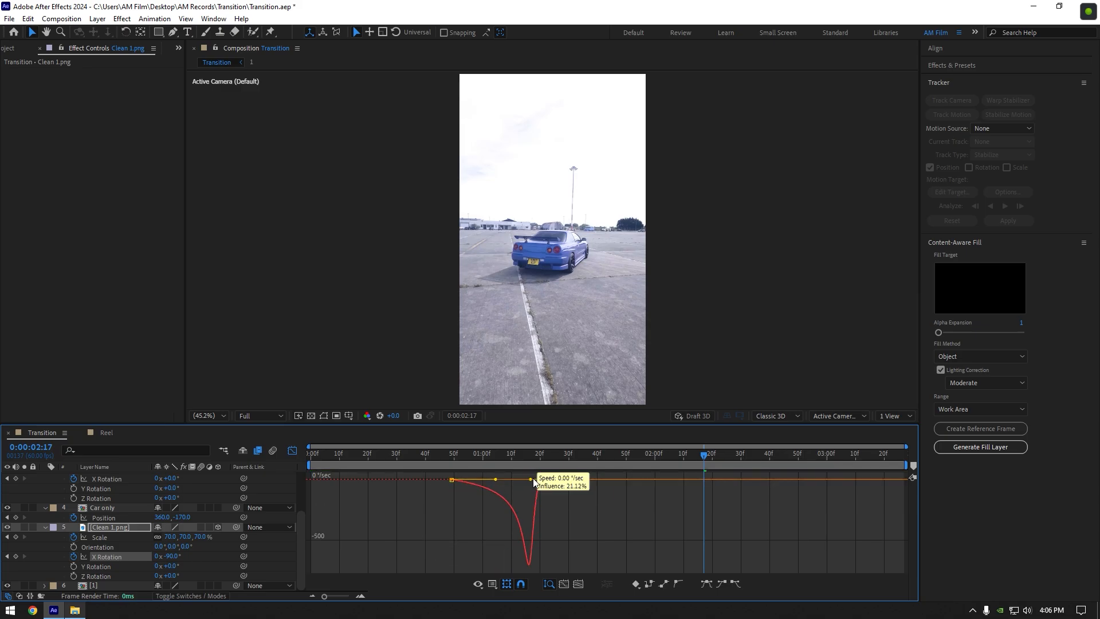
left_click(439, 455)
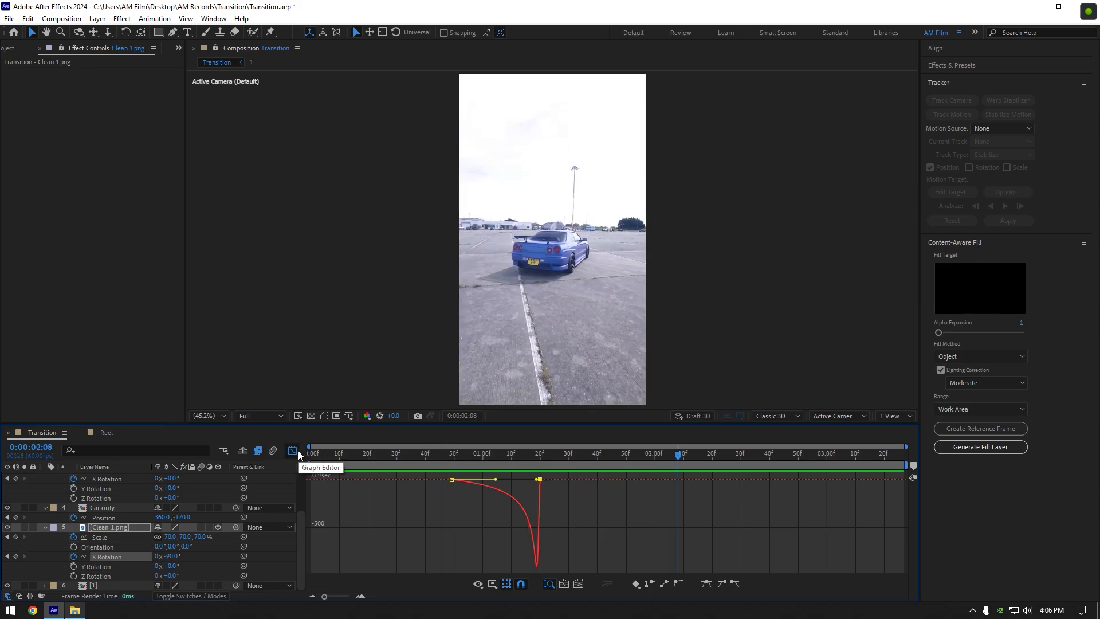
Step: Steepen Clean 2's X Rotation speed curve the same way for a sharper flip
left_click(293, 449)
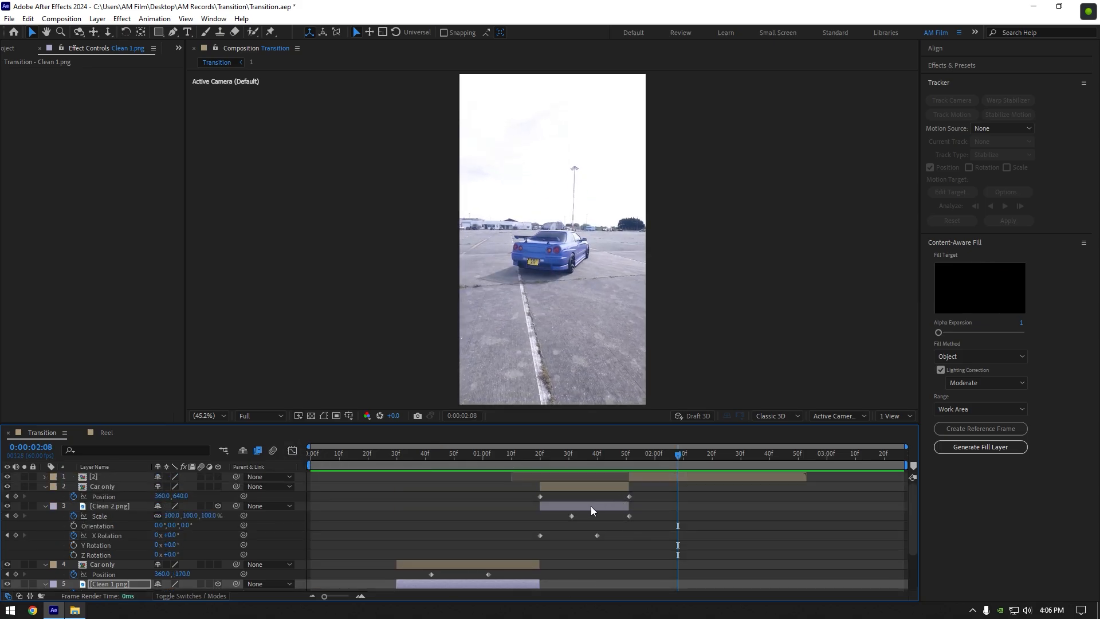
left_click(110, 505)
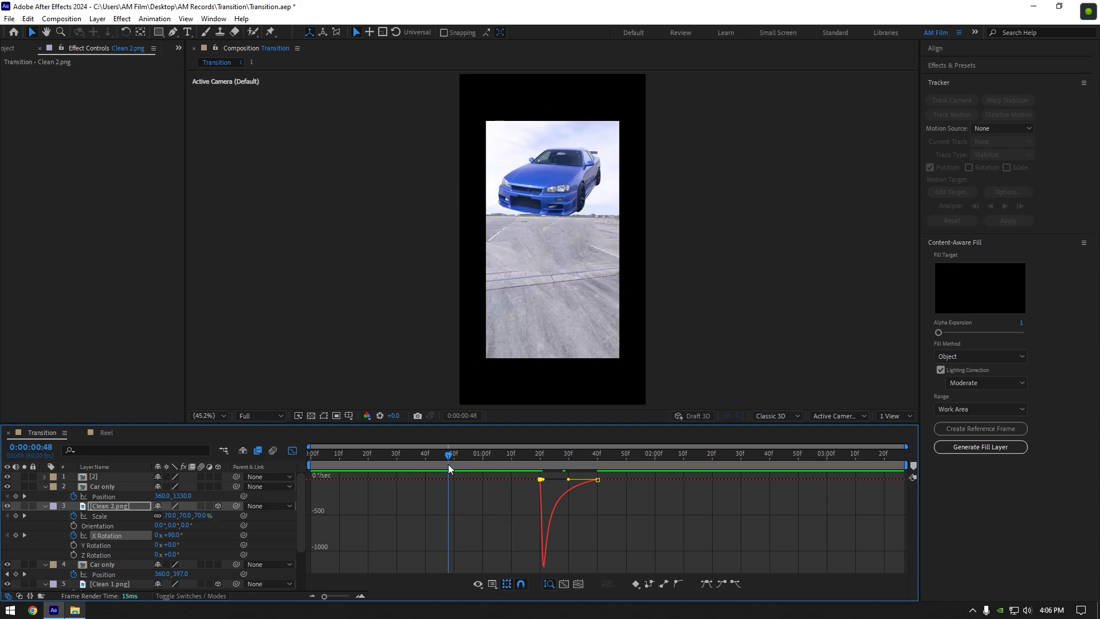
left_click(688, 453)
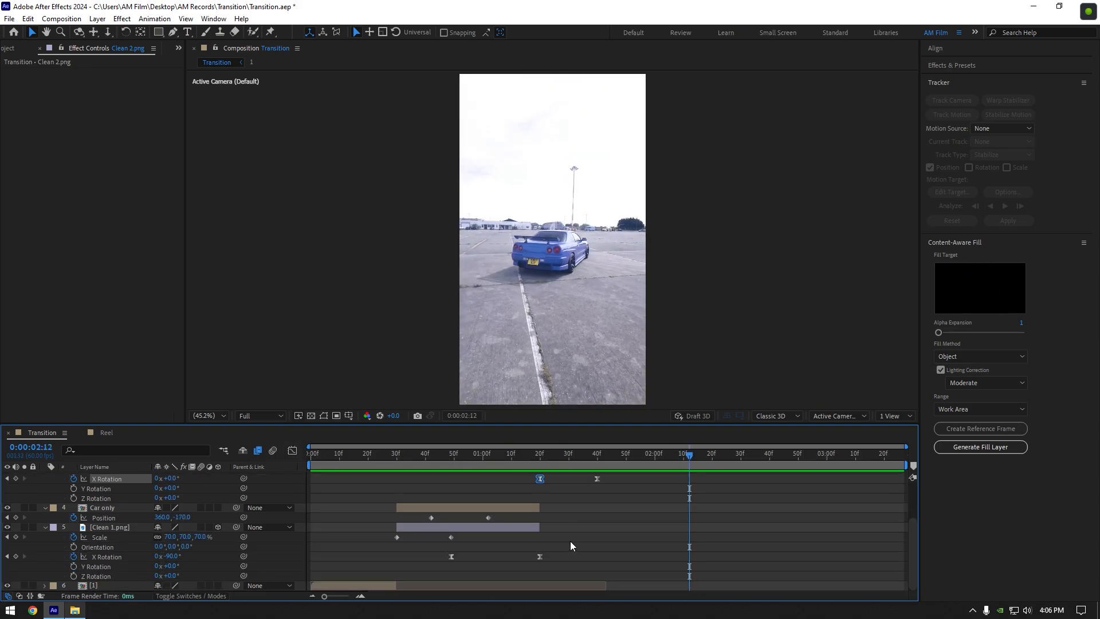
Step: Easy Ease the Clean 1 Scale keyframes and both Car only Position keyframes with F9
left_click(110, 527)
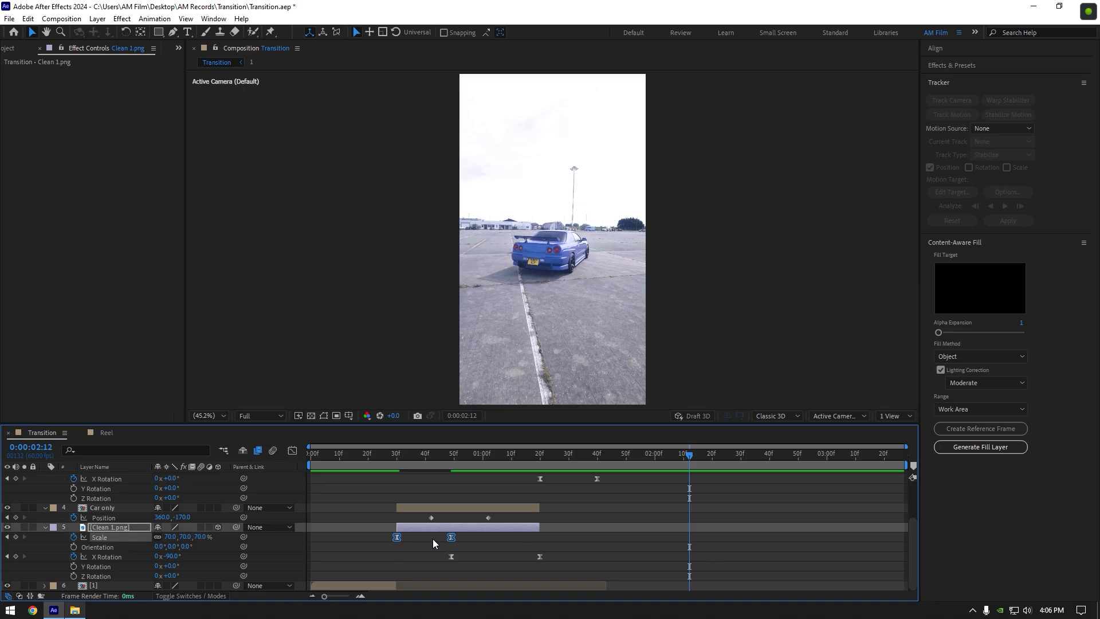
mouse_move(423, 542)
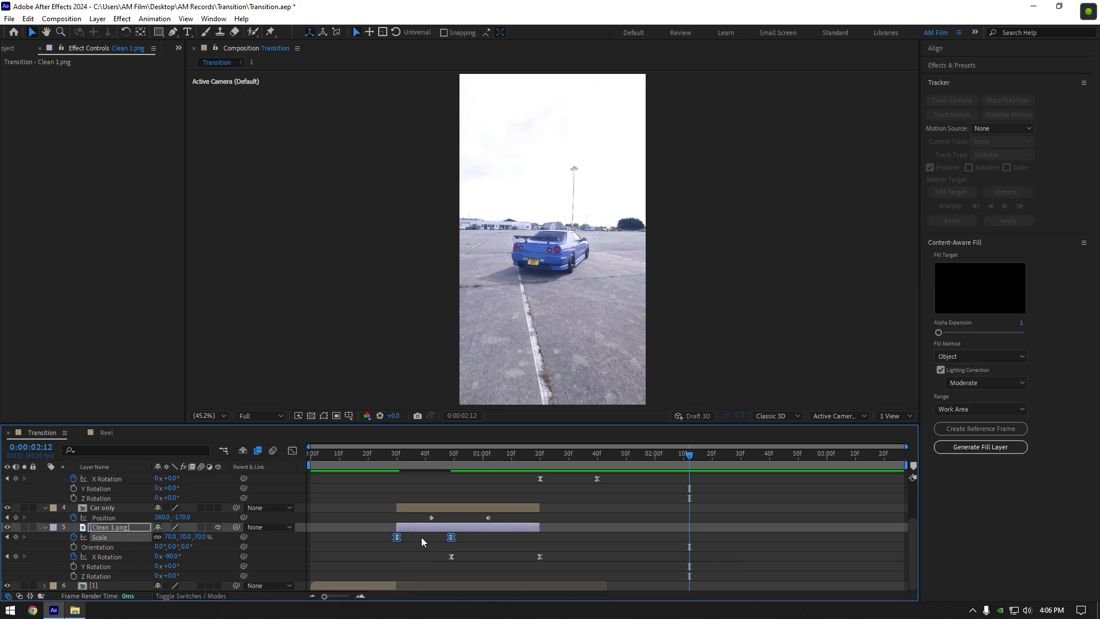
left_click(102, 507)
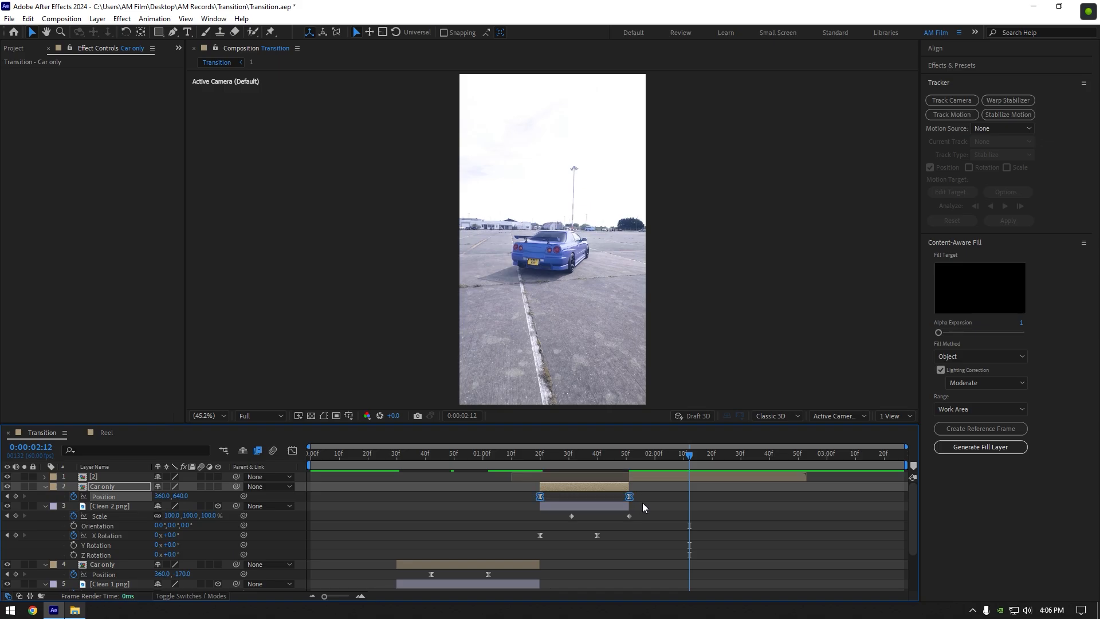
left_click(109, 505)
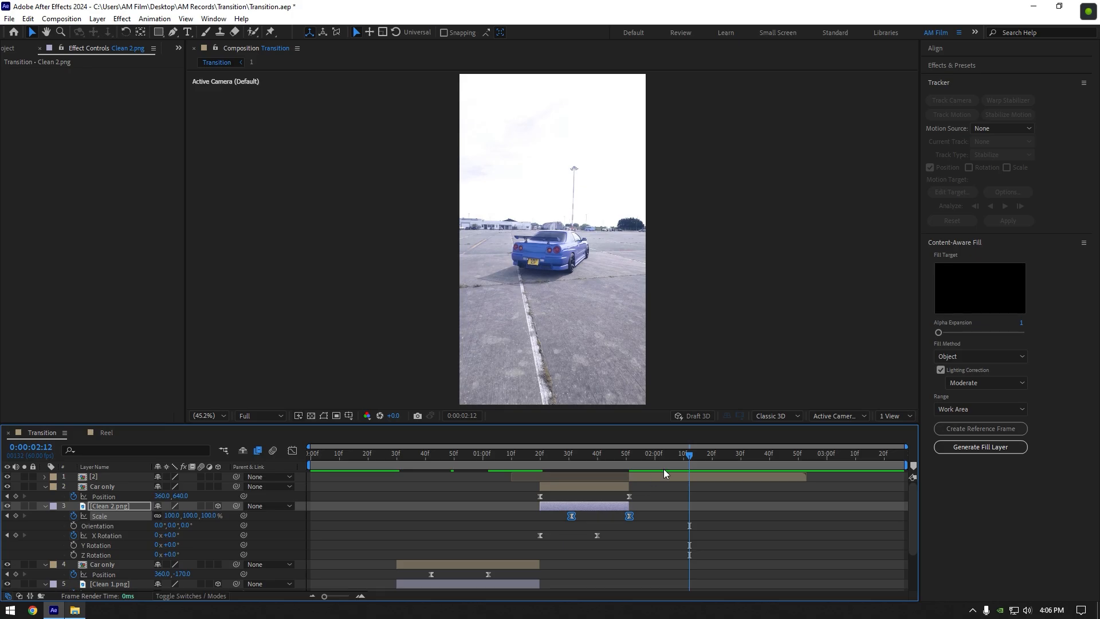
Step: Ease Clean 2's Scale keyframes, fold up all layers and preview from 0
left_click(308, 454)
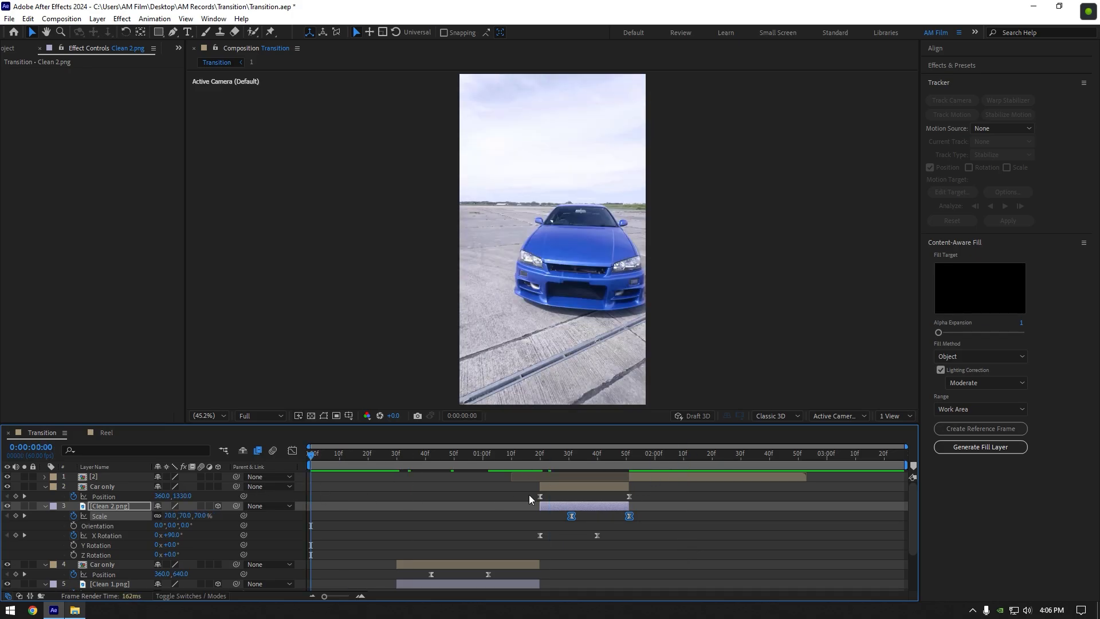
left_click(641, 454)
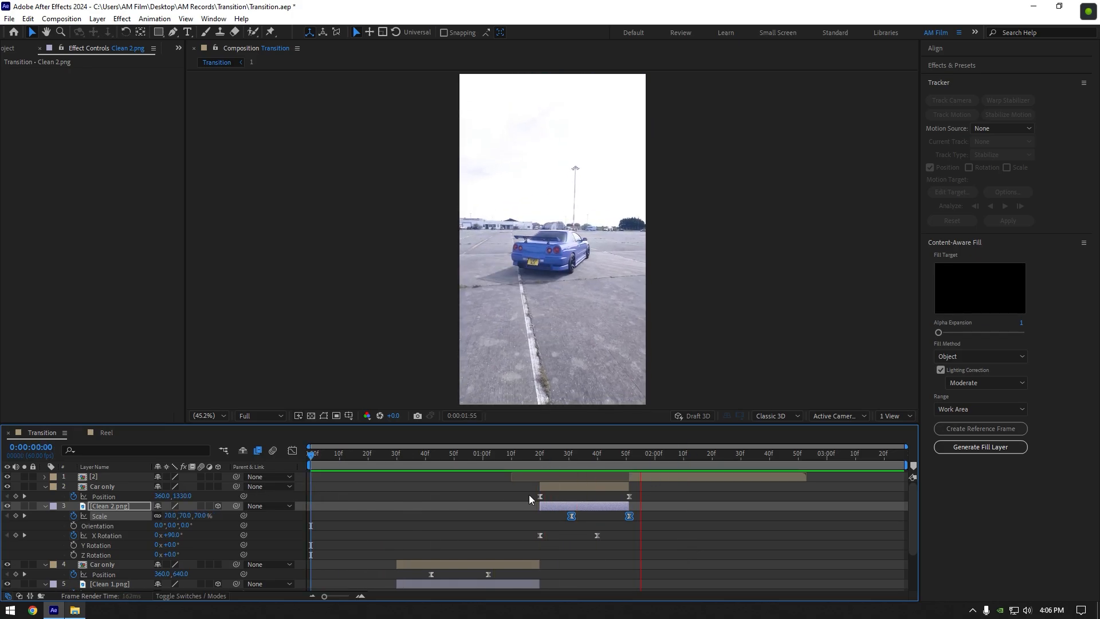
left_click(359, 455)
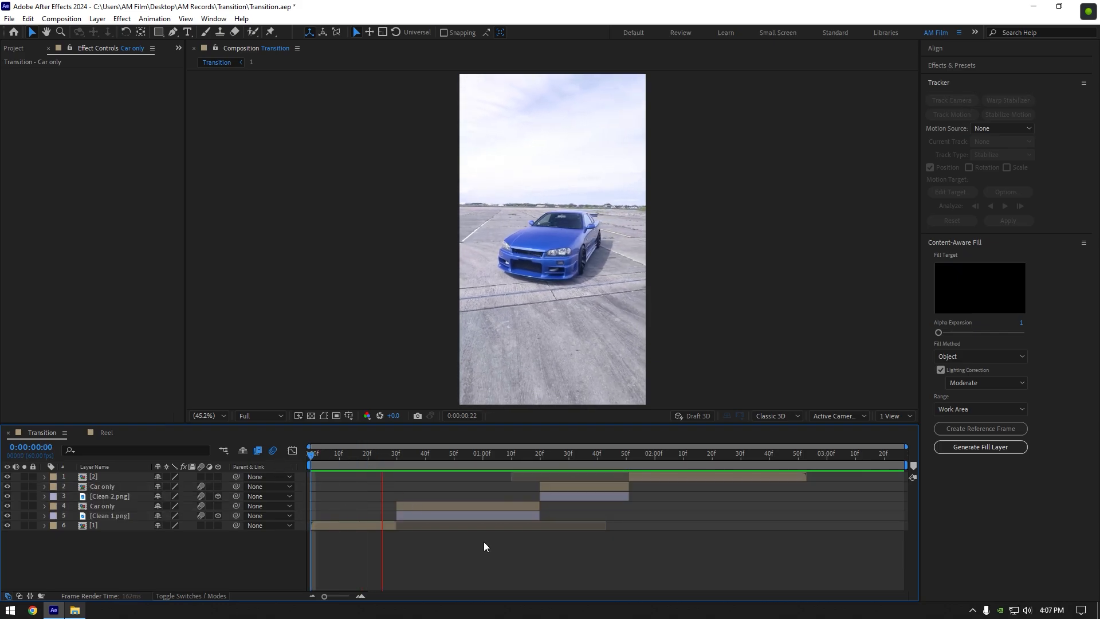
left_click(724, 452)
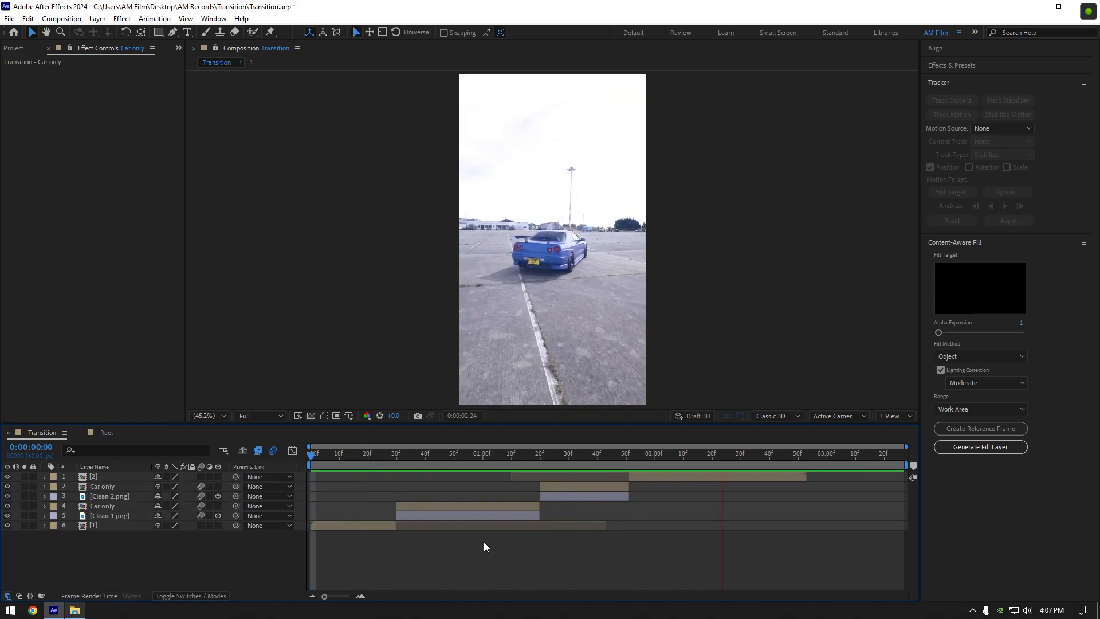
Step: Add AM Film Shake adjustment layers above both Car only segments, save and preview
left_click(767, 455)
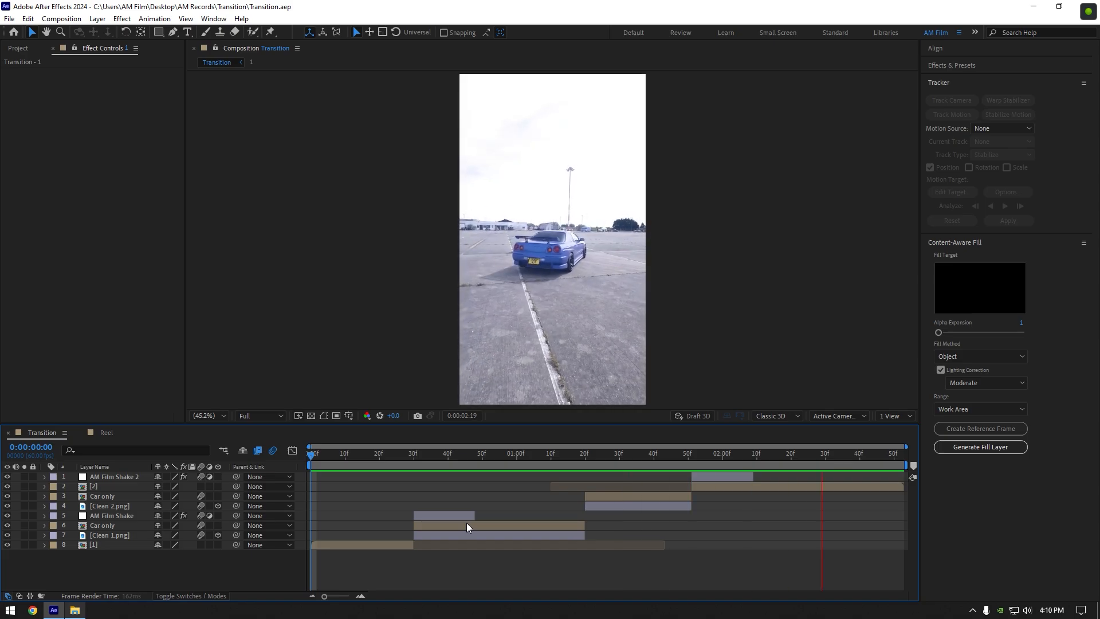
left_click(639, 452)
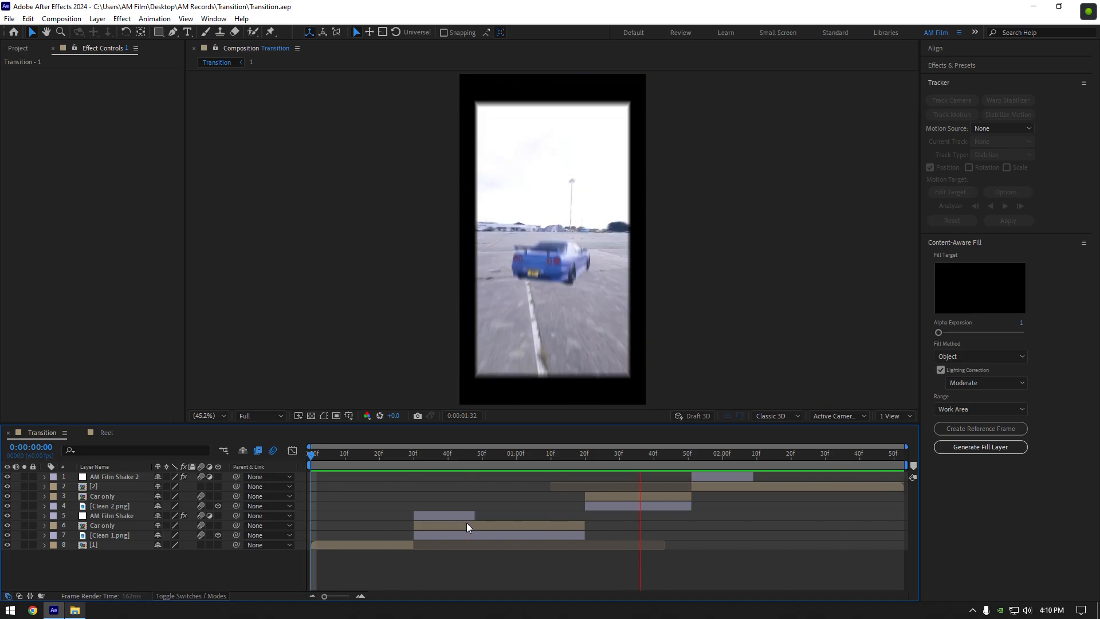